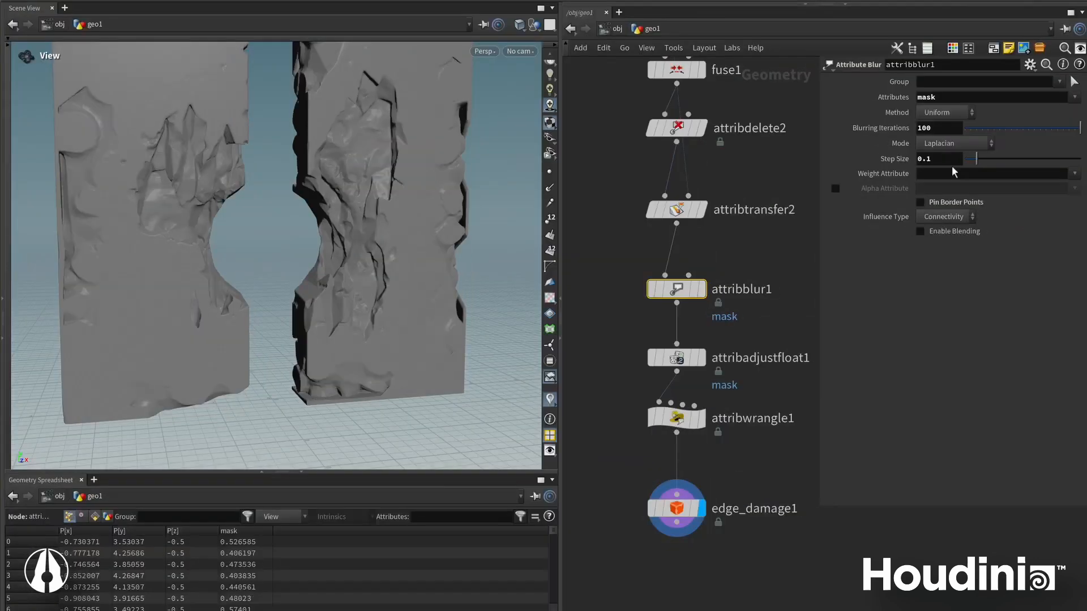
- Preview the adjusted mask colours in geo1, then select merge1 combining blast2 and boolean2
click(663, 357)
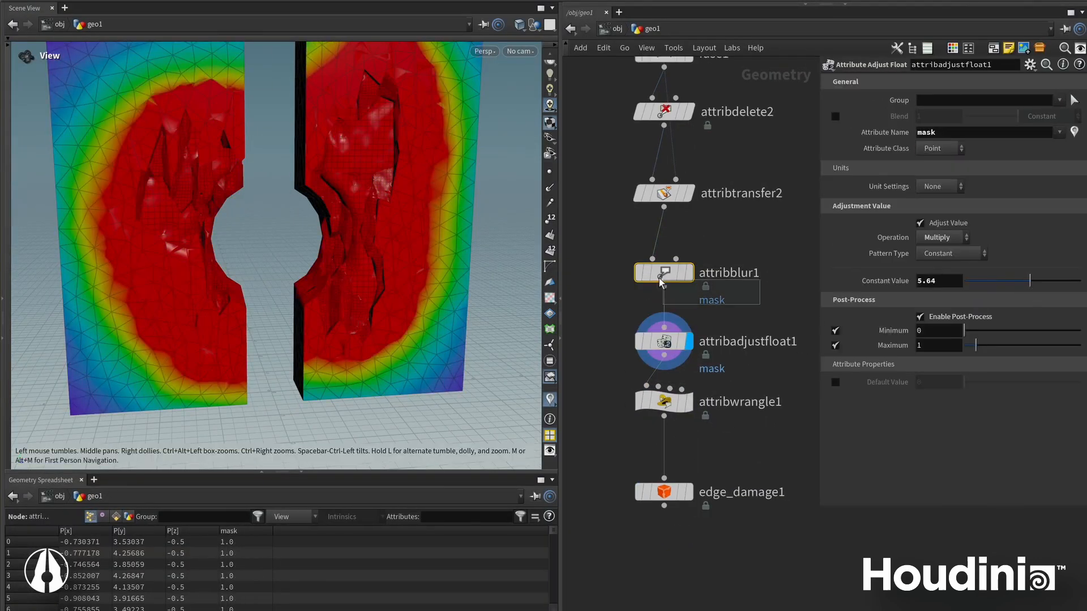
click(663, 491)
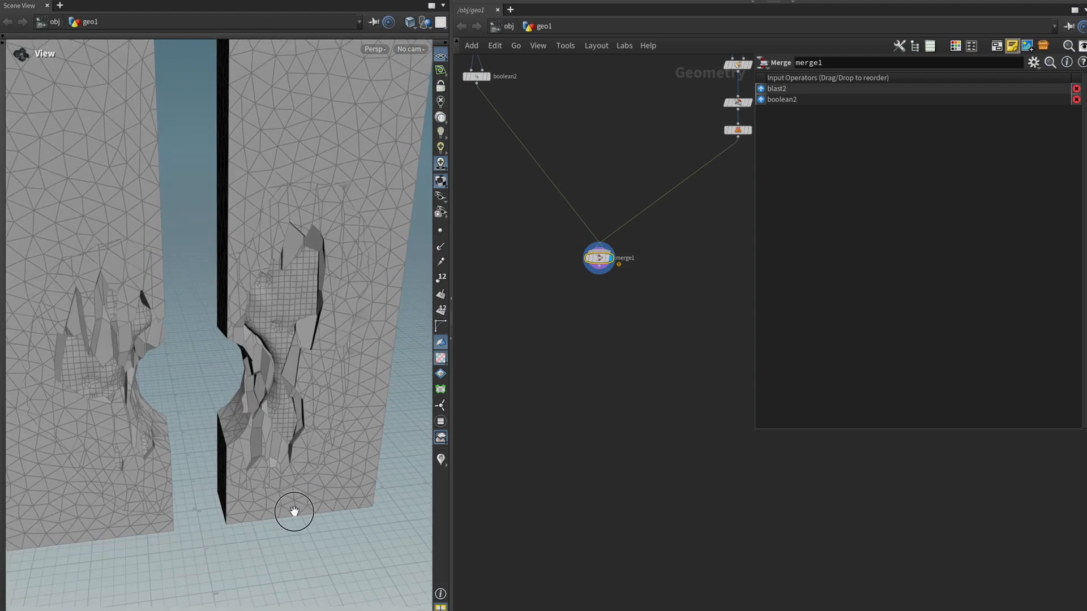
- Add an Exploded View node below merge1
key(tab)
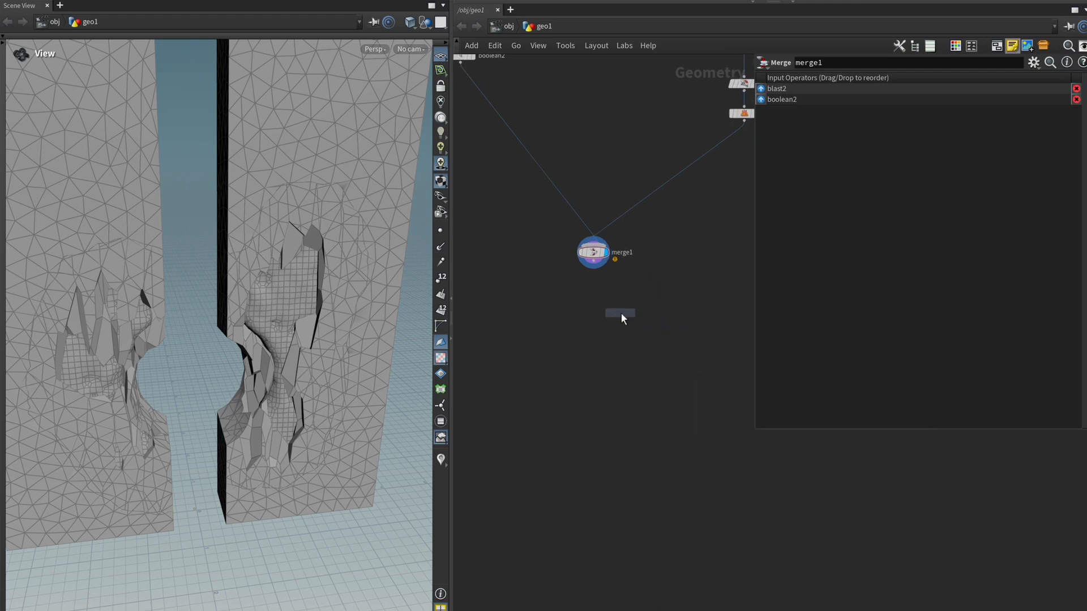
click(620, 312)
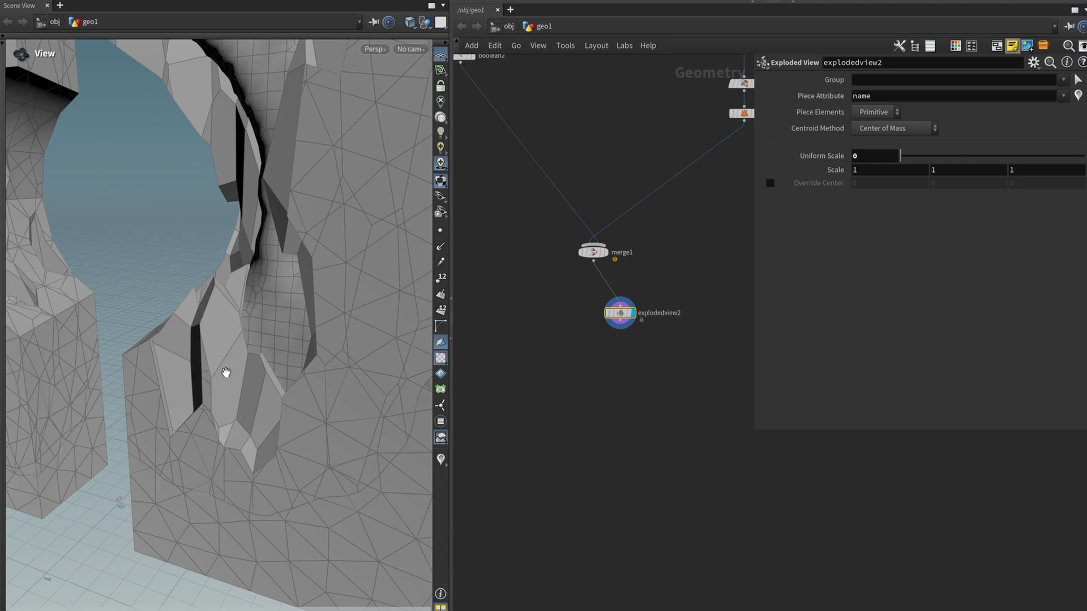
mouse_move(558, 382)
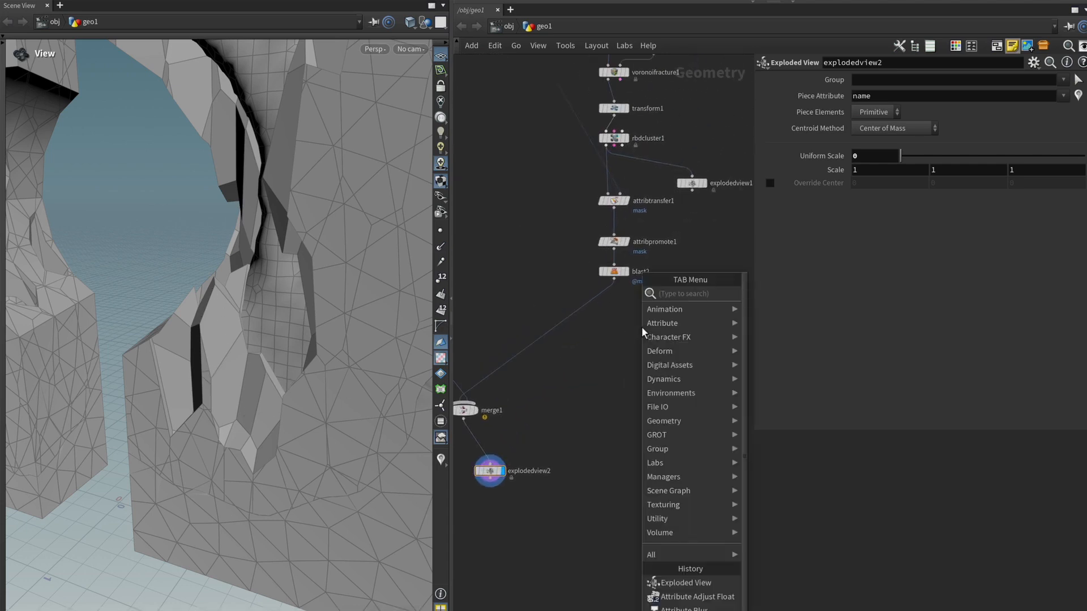
- Place an RBD Interior Detail node (rbdin) after blast2 for noisier inner fracture faces
text(rbdin)
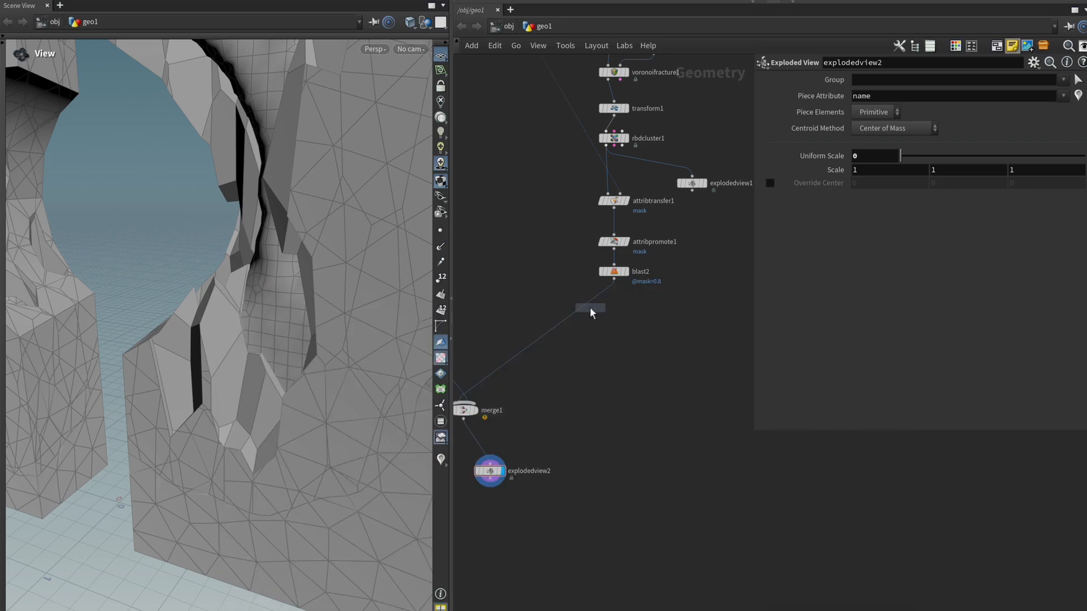
click(589, 308)
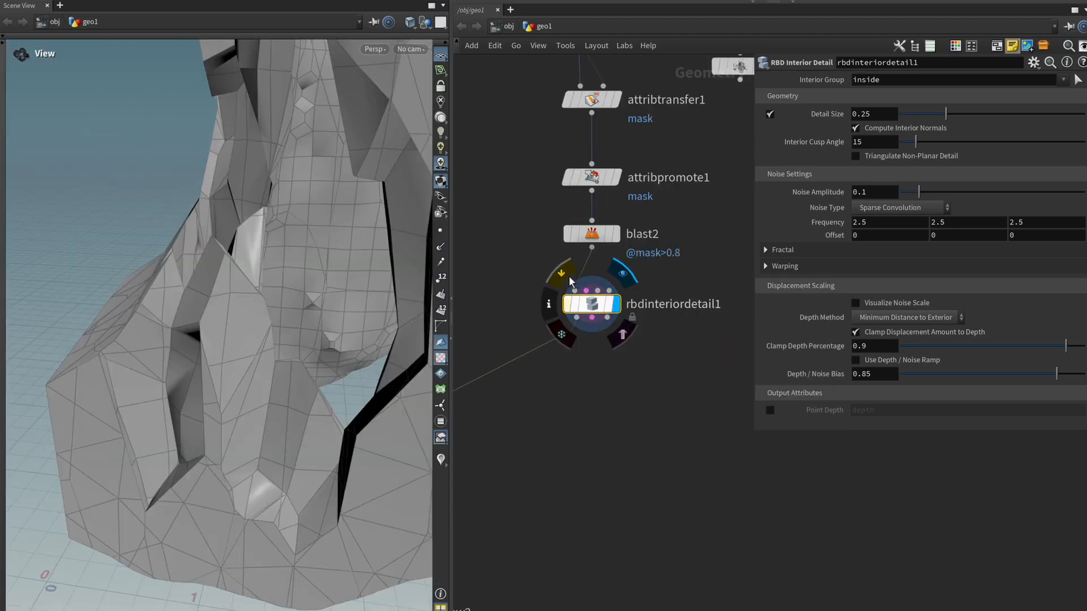
mouse_move(561, 272)
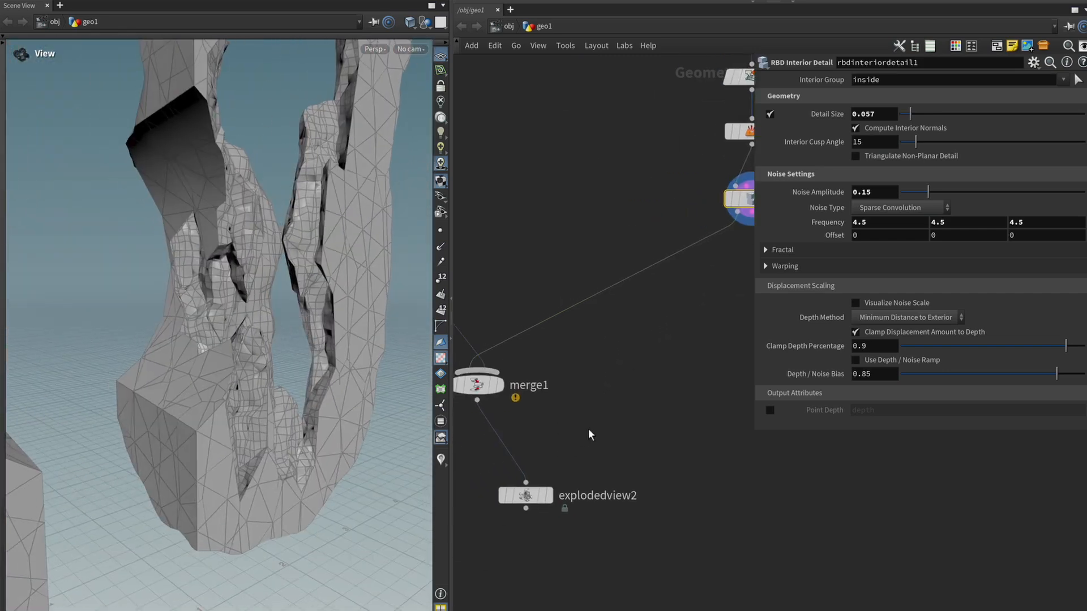
- Wire a Labs Edge Damage node under merge1, display it, and set Resolution to 0.9
click(477, 383)
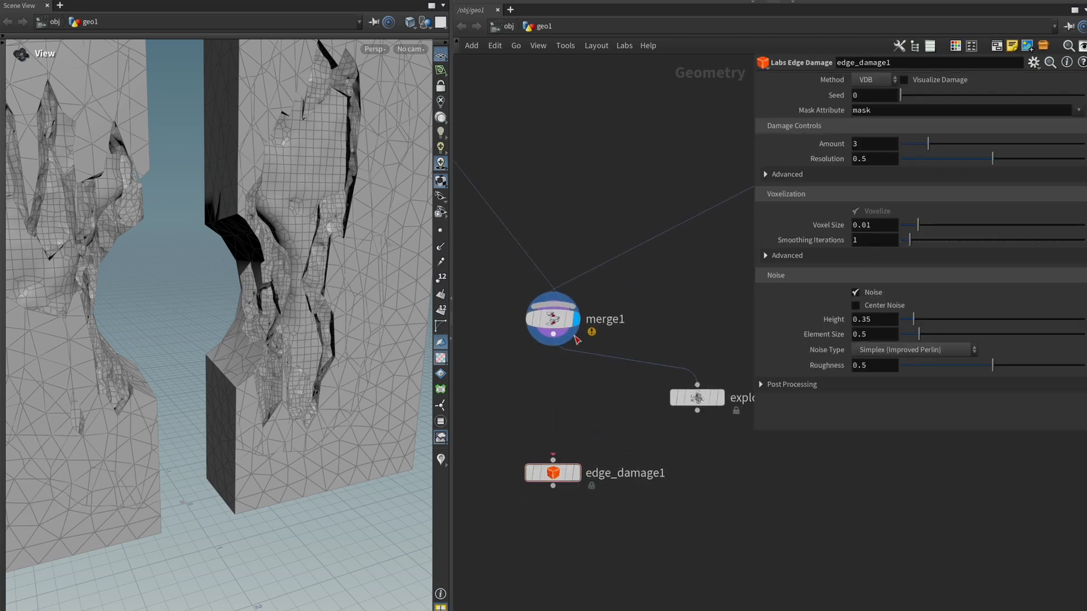
click(553, 472)
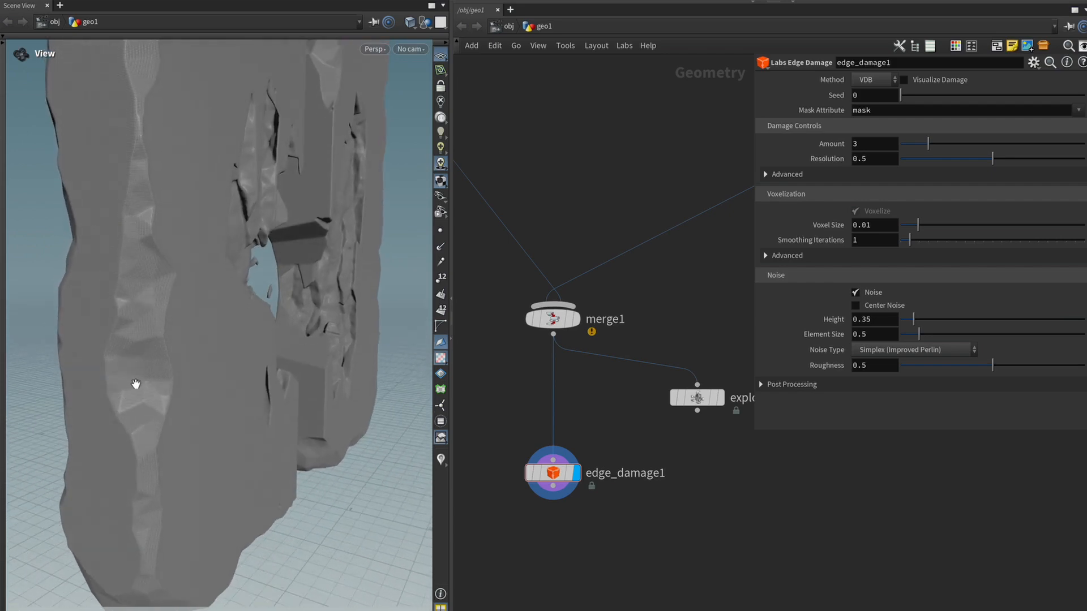
click(874, 158)
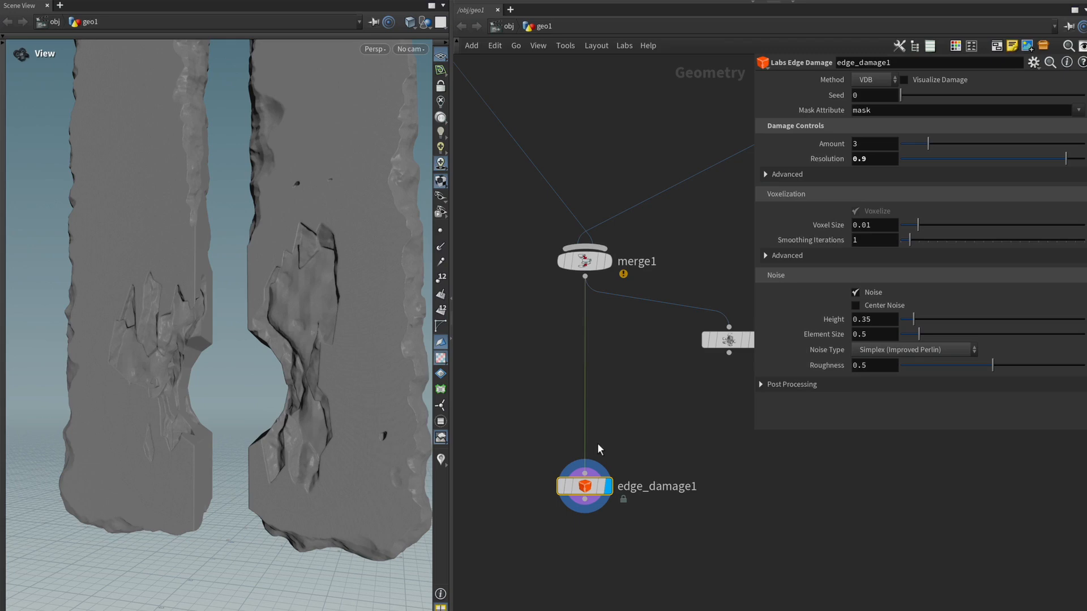
mouse_move(577, 444)
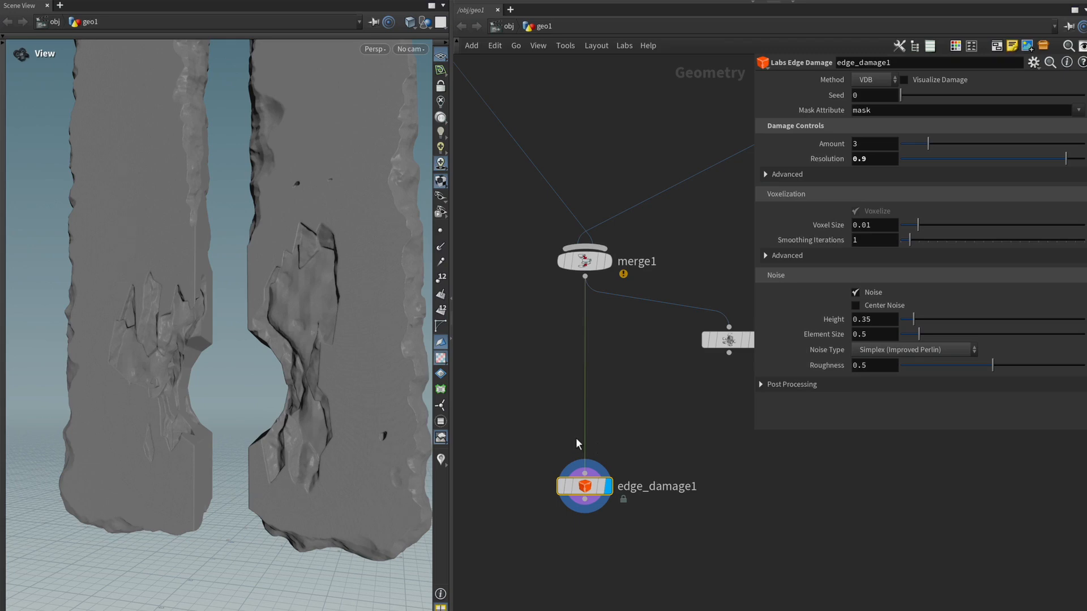
click(583, 262)
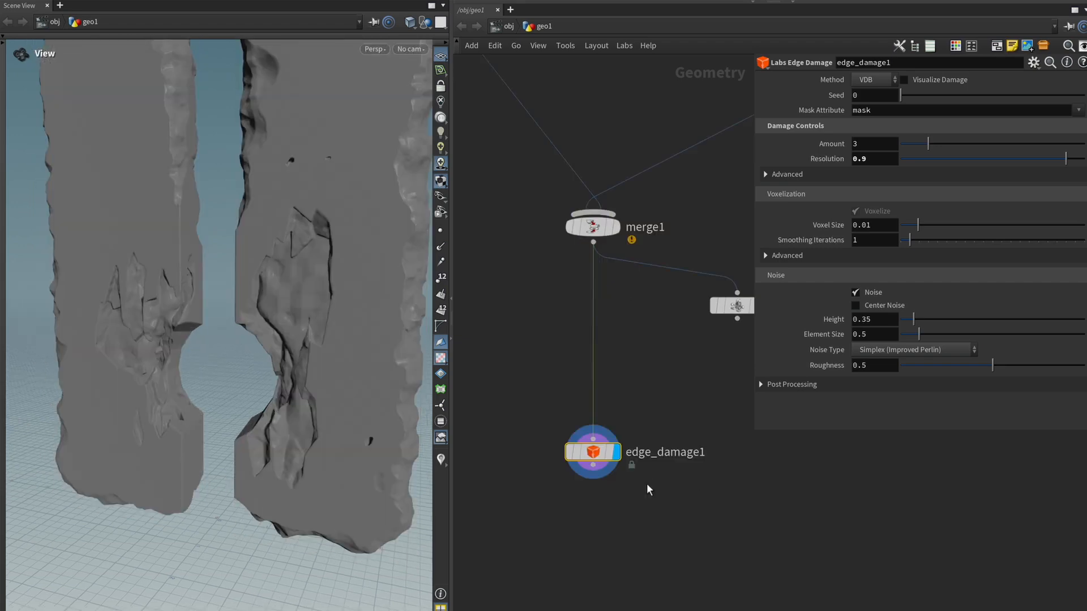
mouse_move(711, 409)
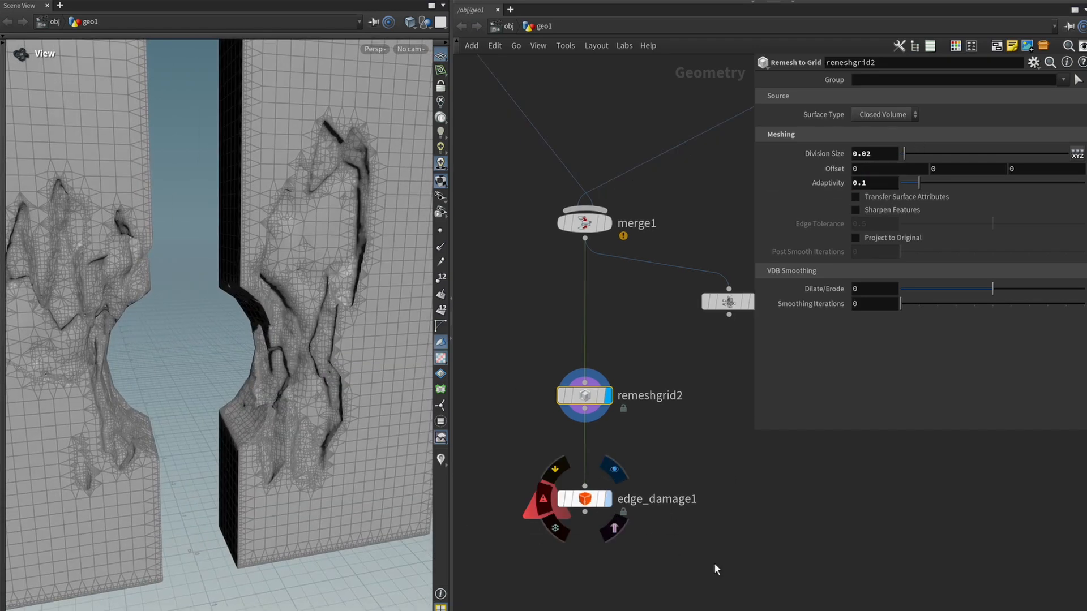
- Set the display flag on edge_damage1 to view damage on the remeshed wall
click(584, 499)
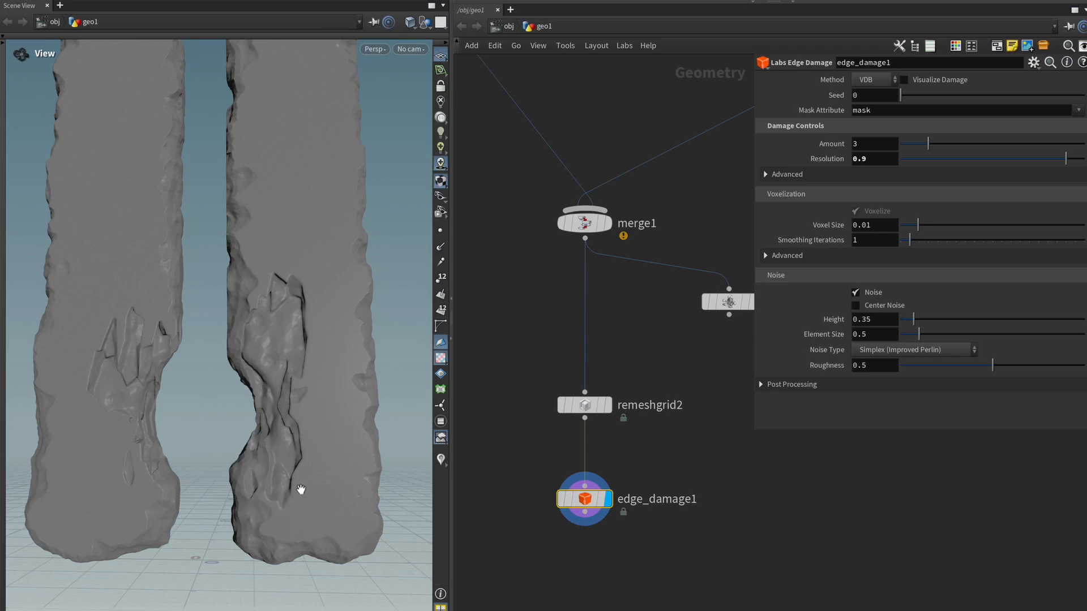
mouse_move(289, 568)
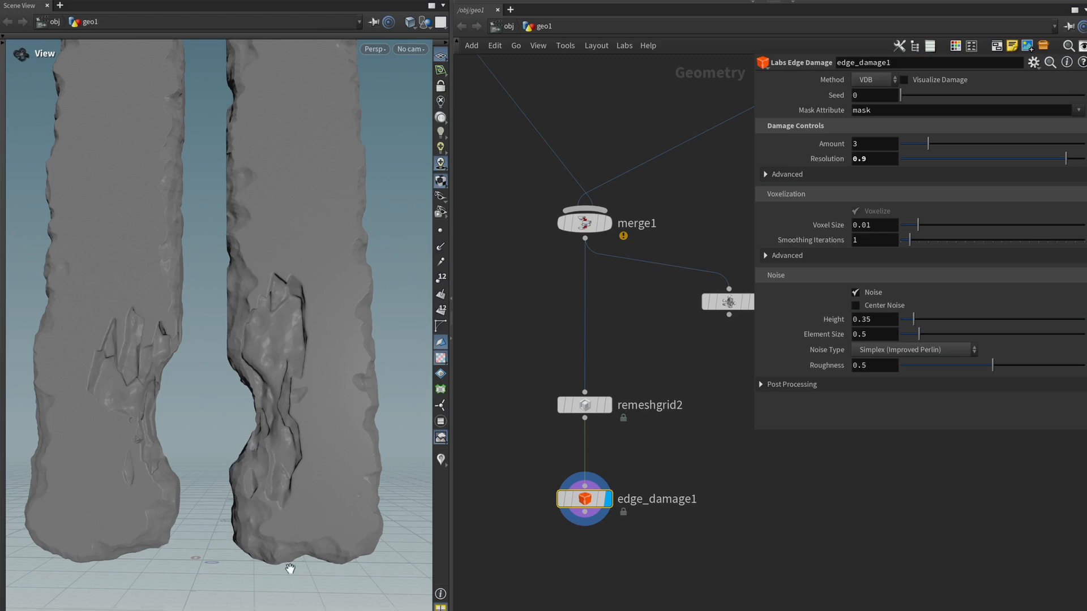
mouse_move(303, 266)
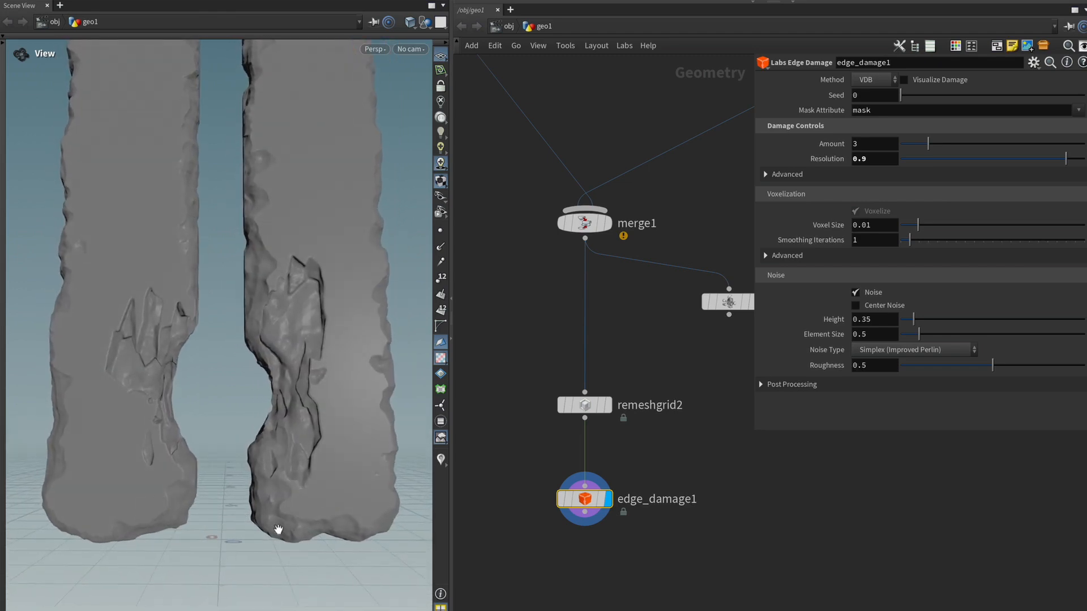
mouse_move(128, 170)
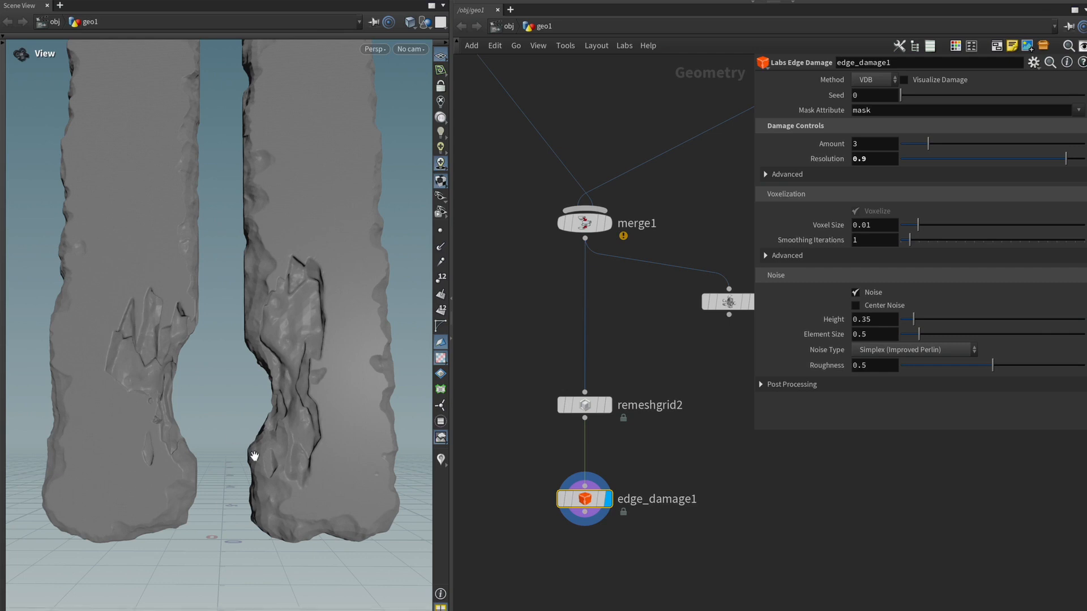
mouse_move(254, 455)
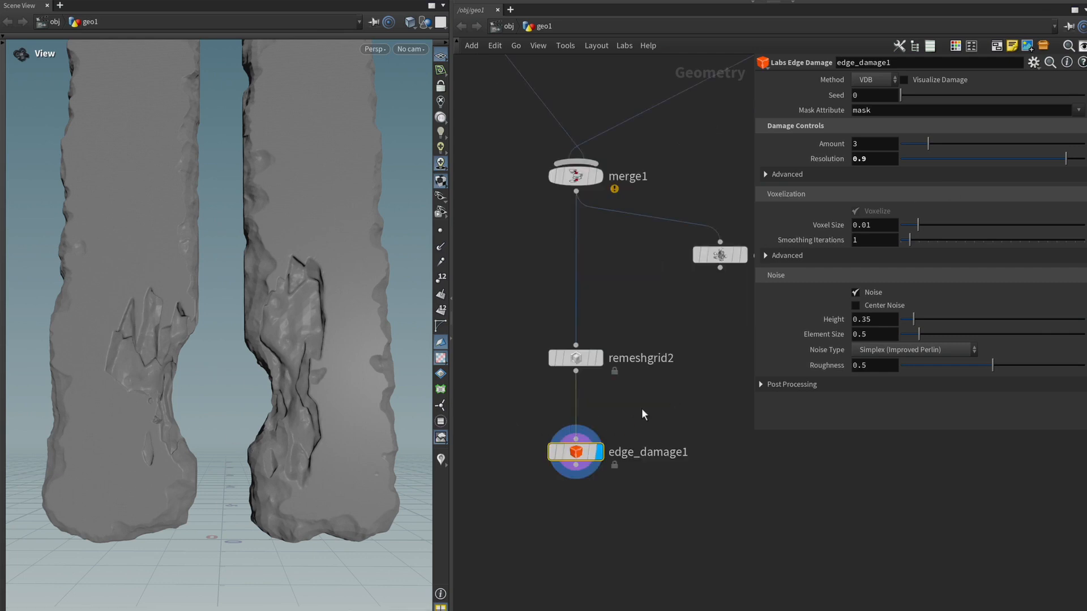
triple_click(861, 109)
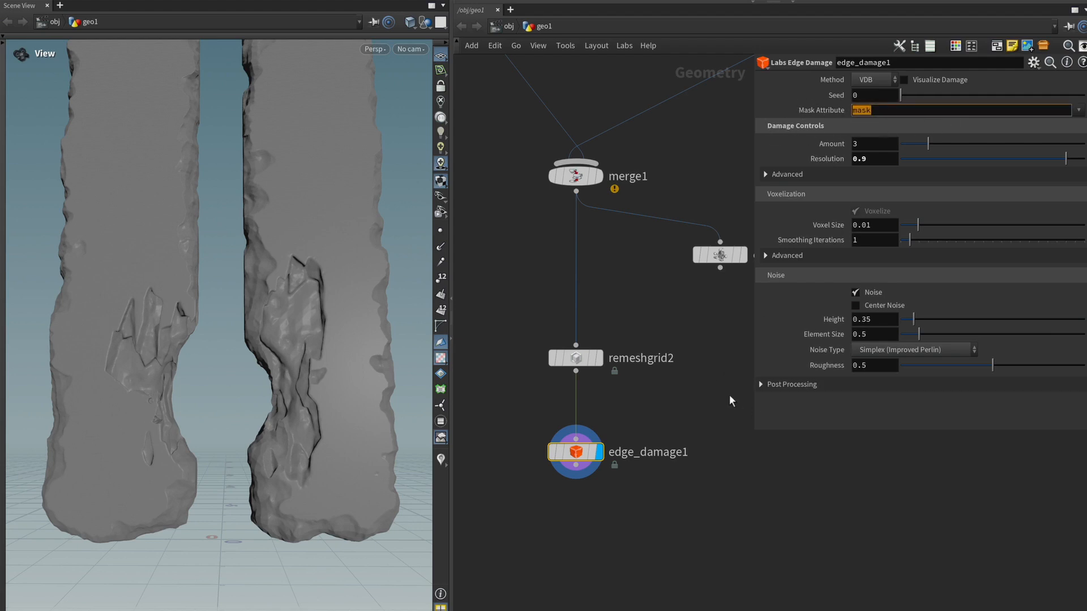
mouse_move(598, 429)
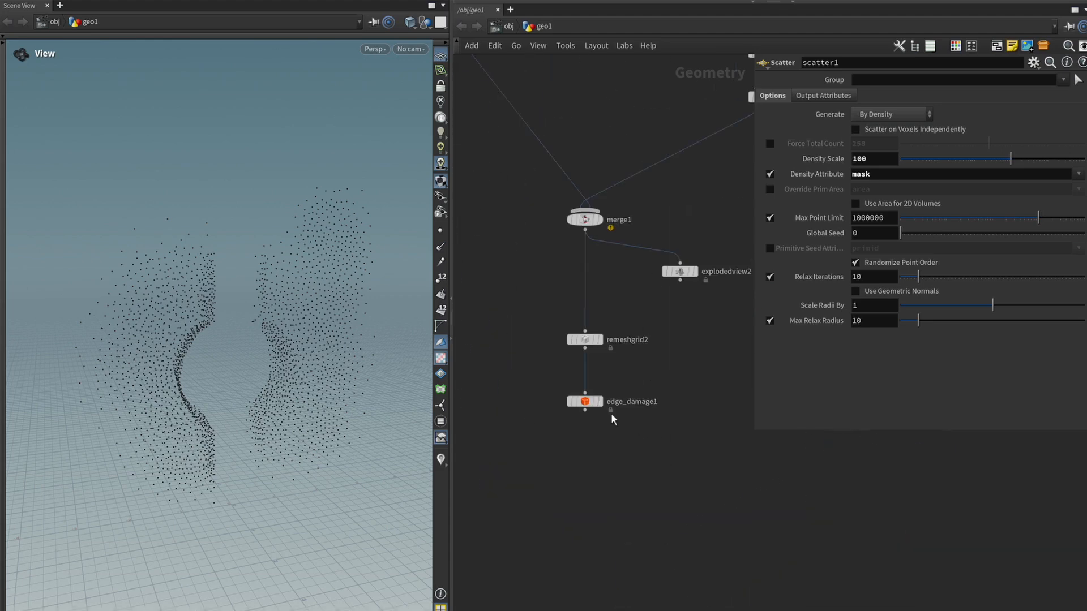
click(585, 402)
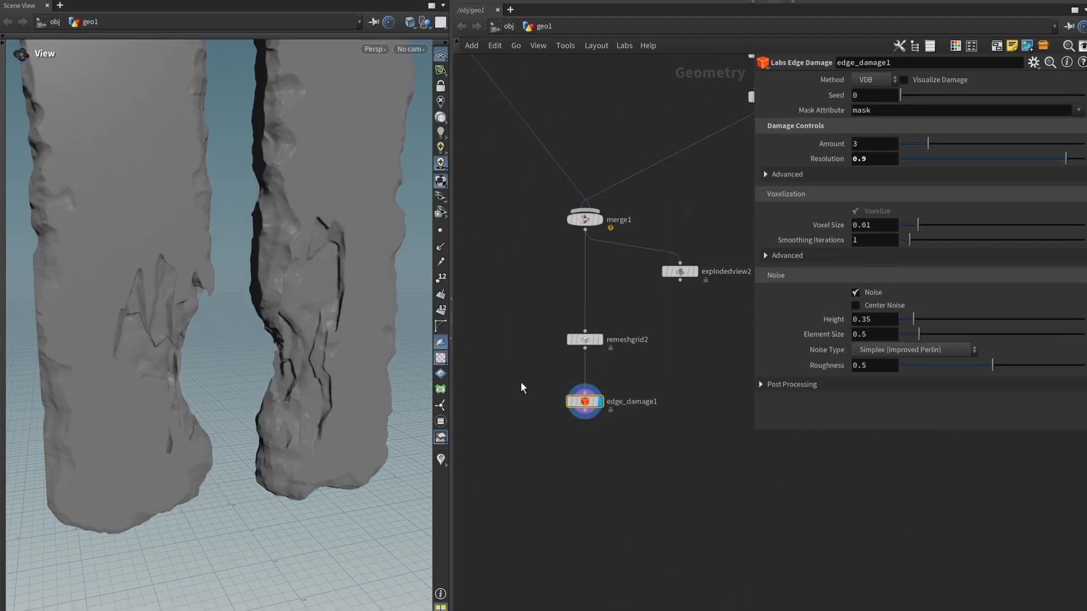
mouse_move(525, 389)
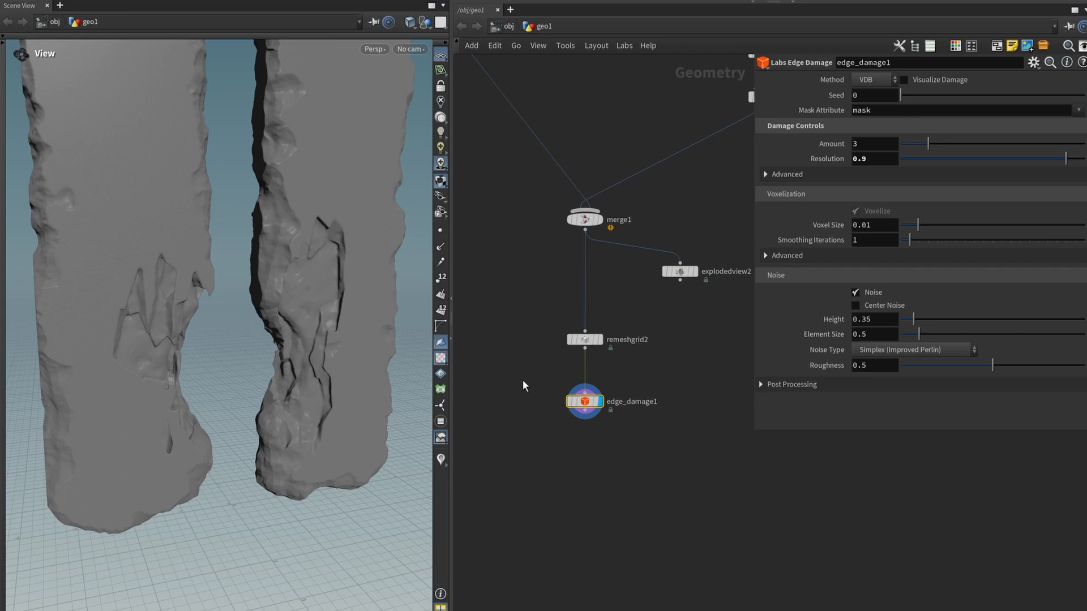
mouse_move(586, 367)
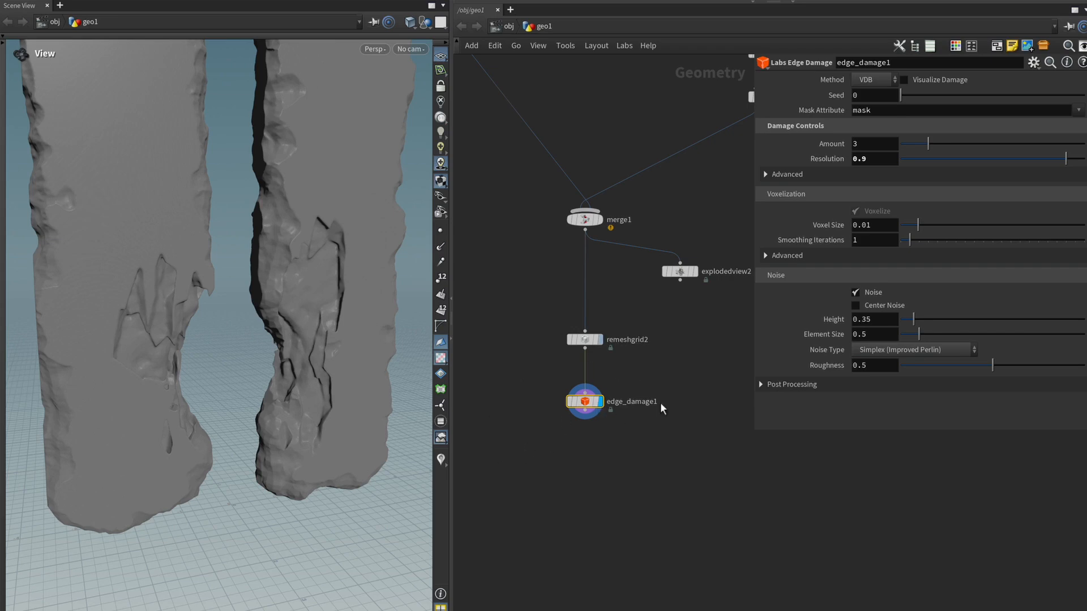
mouse_move(617, 374)
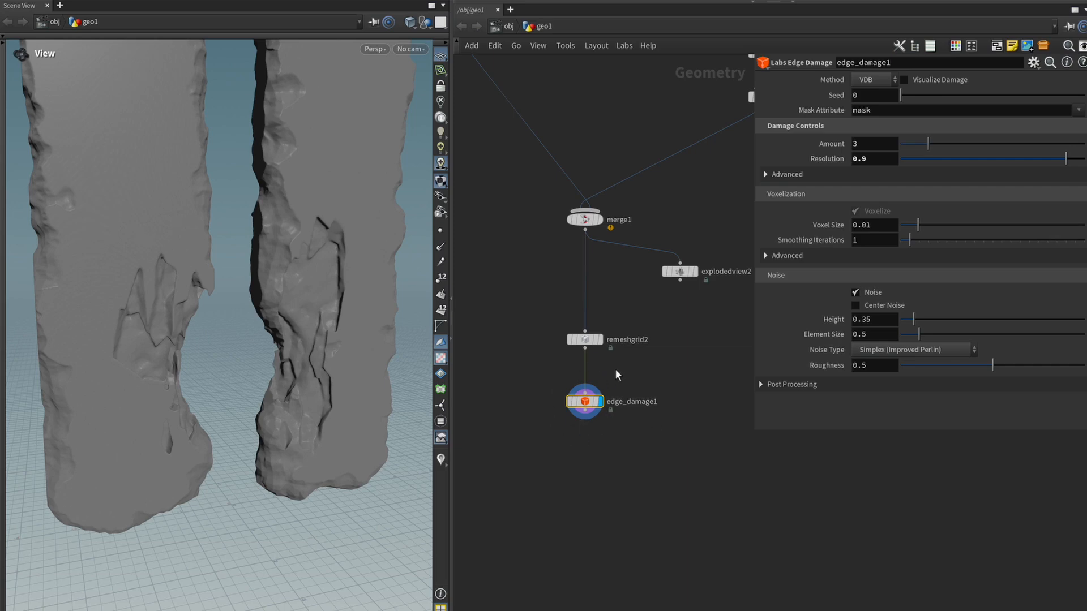
- Display the remeshed wall, carry the mask across, preview promoted colours, then show merge1
click(585, 340)
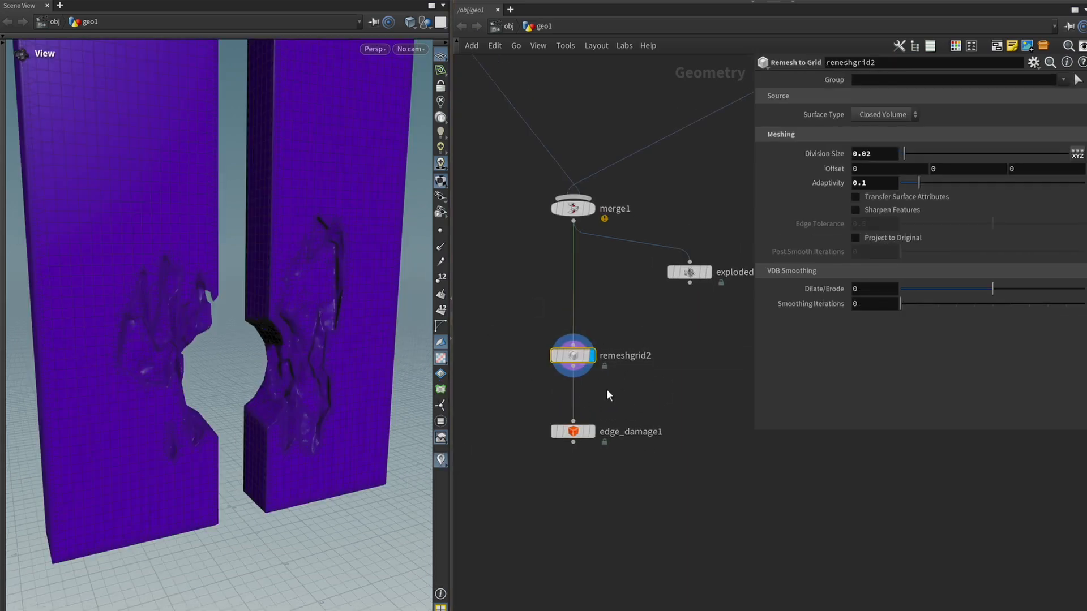
mouse_move(852, 208)
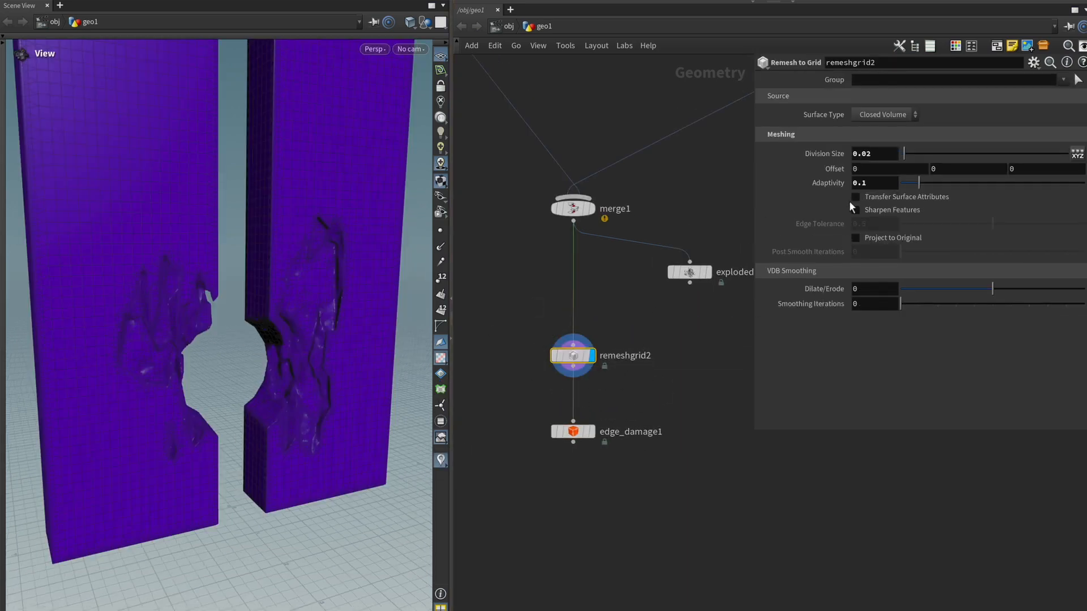
click(855, 197)
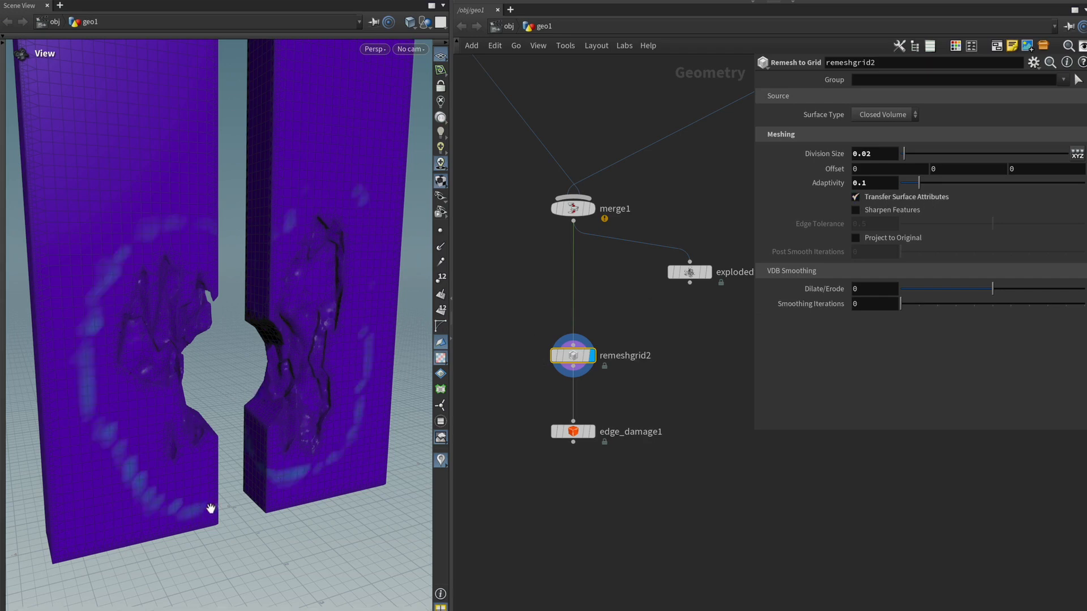
mouse_move(618, 278)
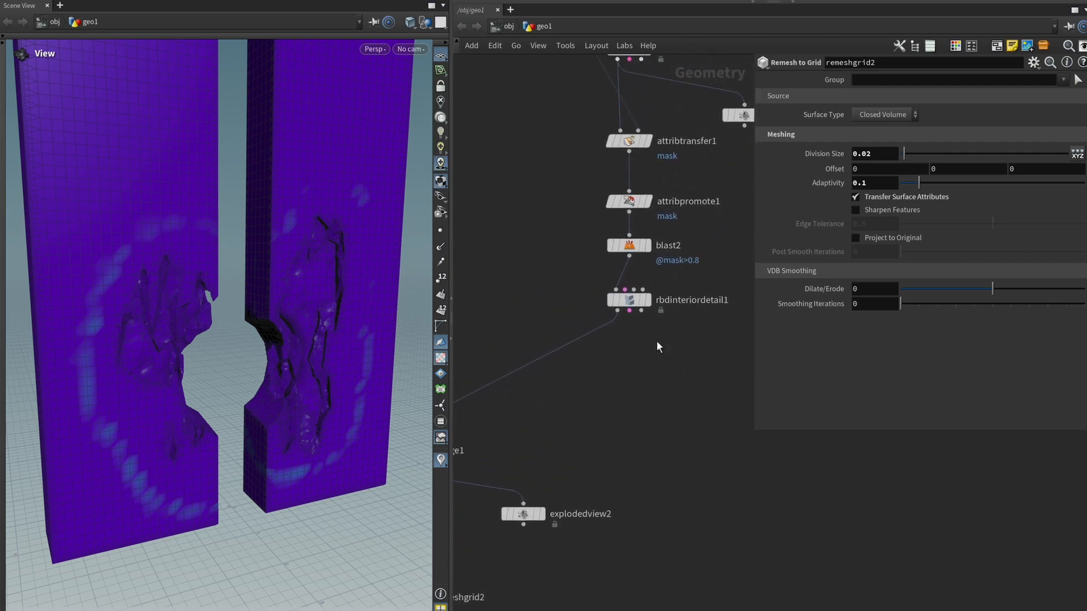
mouse_move(640, 253)
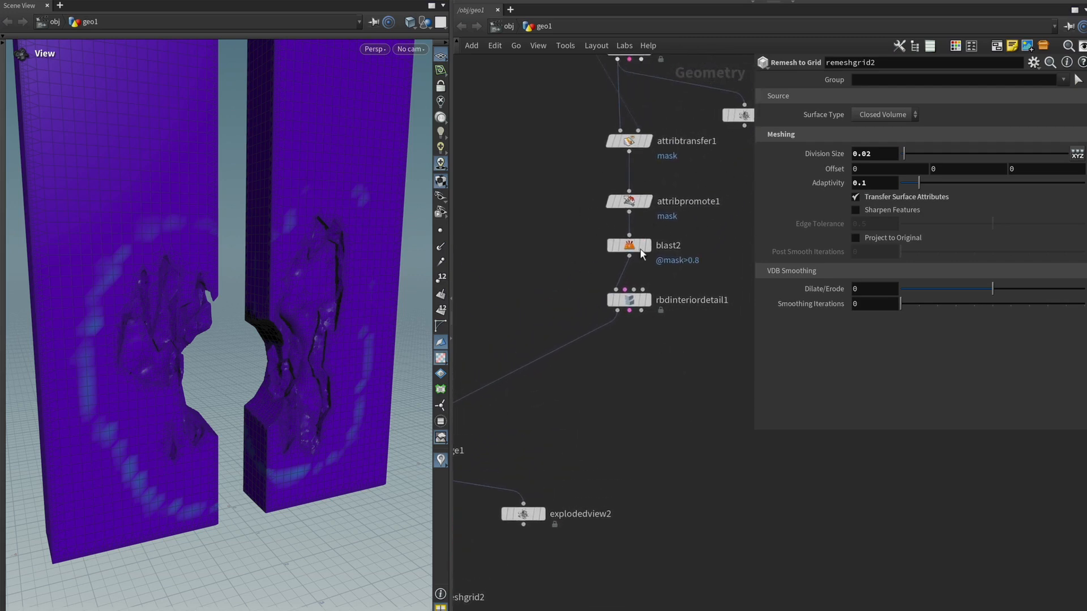
click(629, 201)
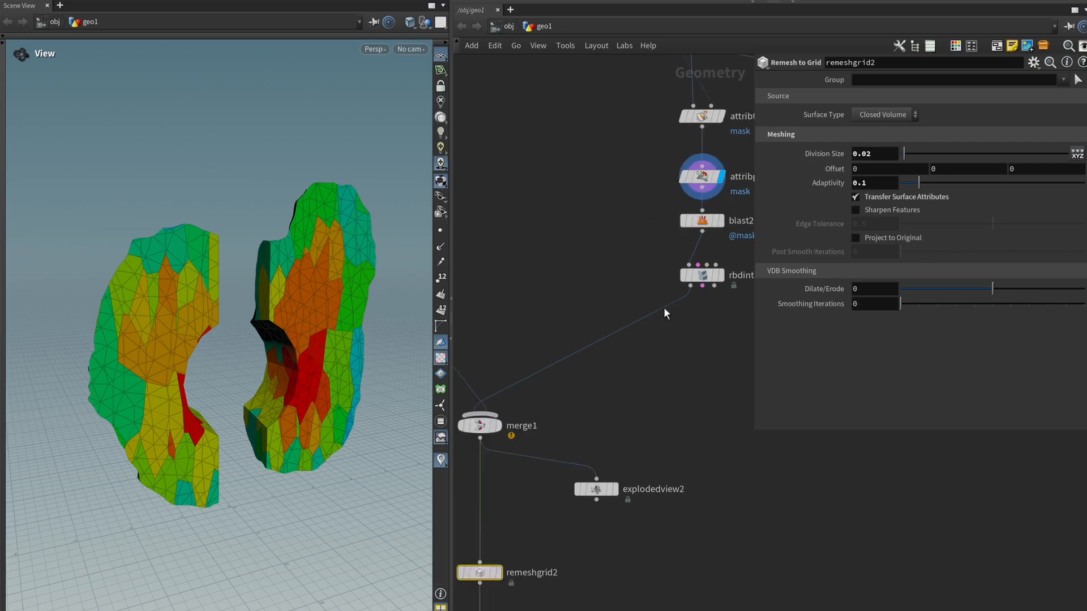
click(478, 425)
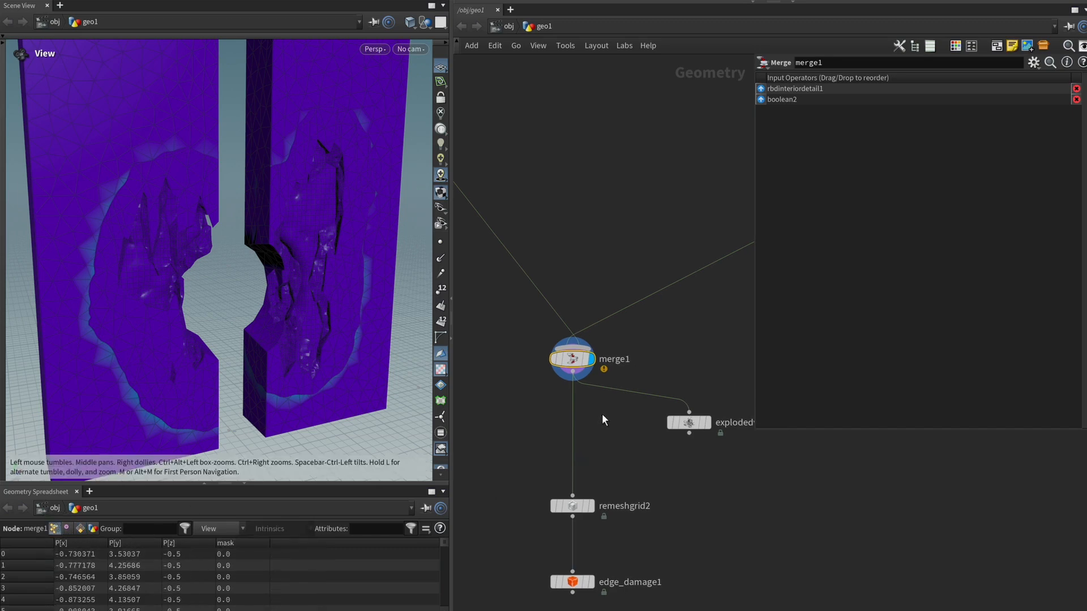
- Add an Attribute Delete after merge1 and choose the point attributes to remove
key(tab)
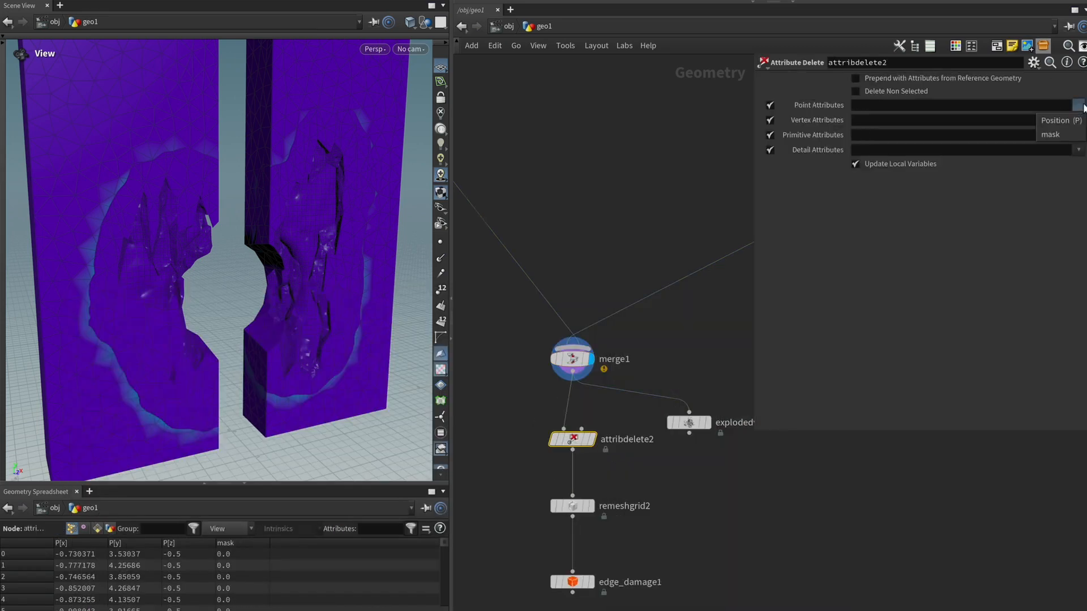
click(1079, 105)
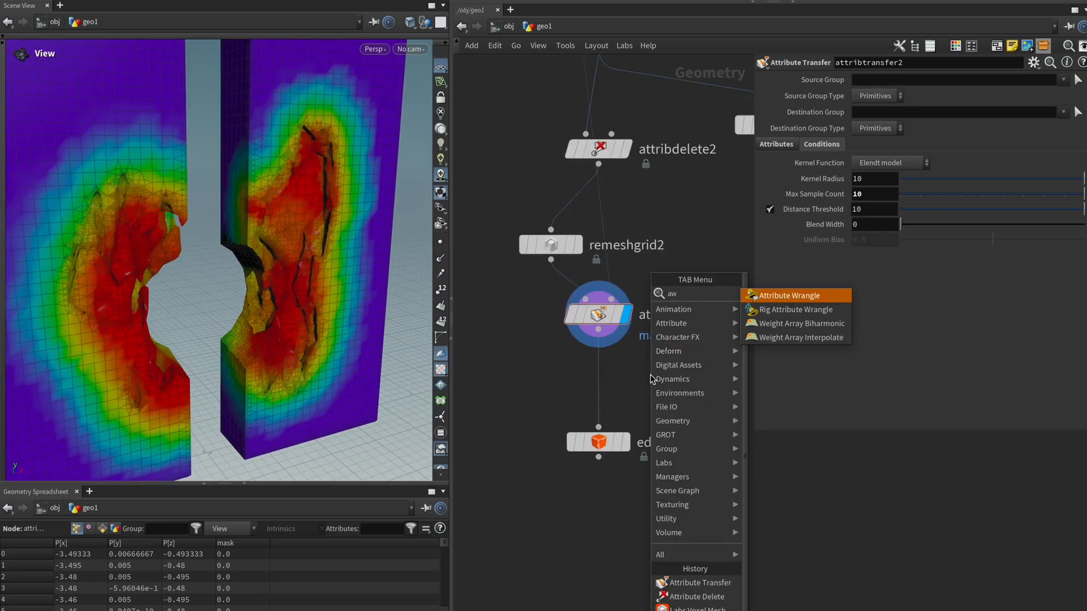
click(786, 295)
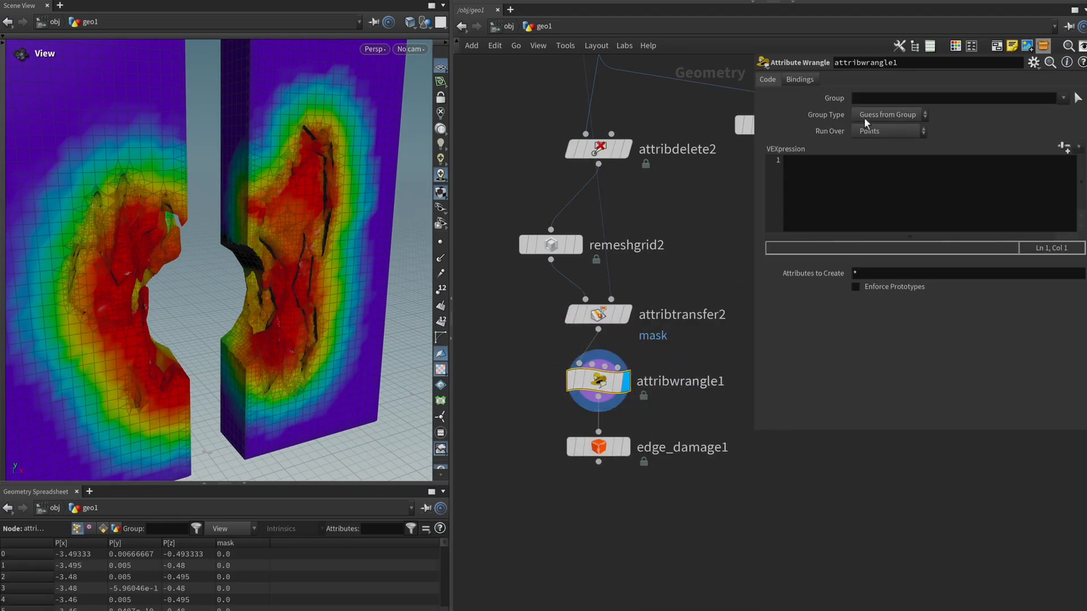
text(@mask =)
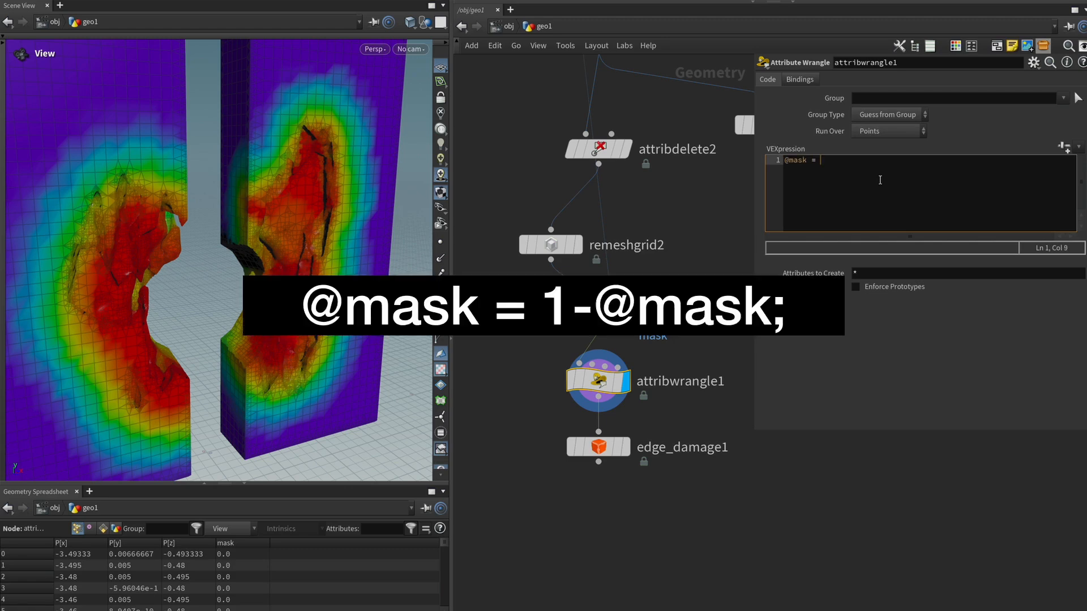
text(1-@mask;)
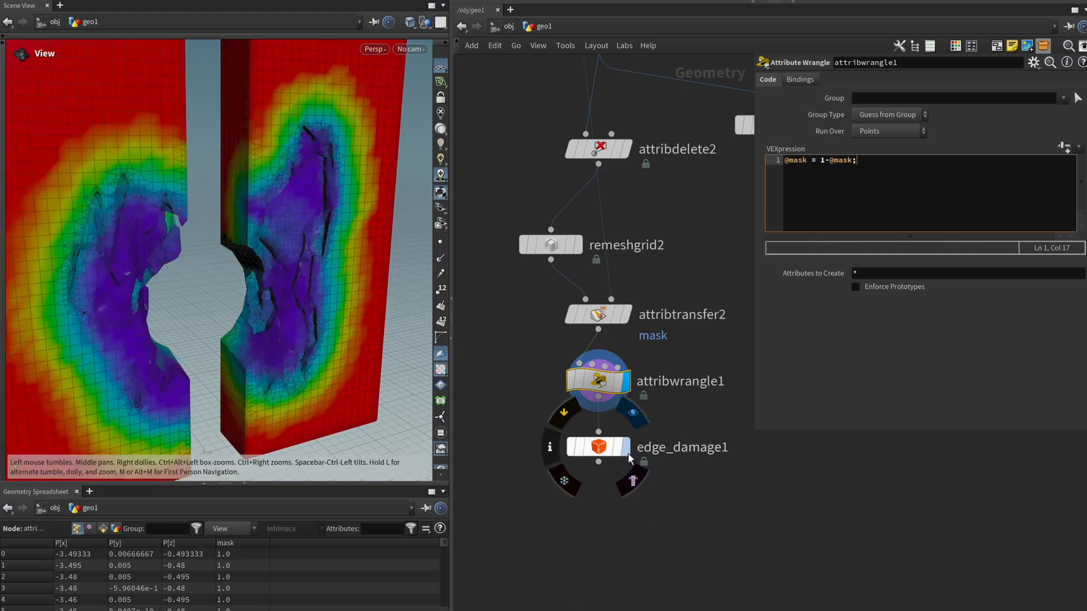
mouse_move(726, 510)
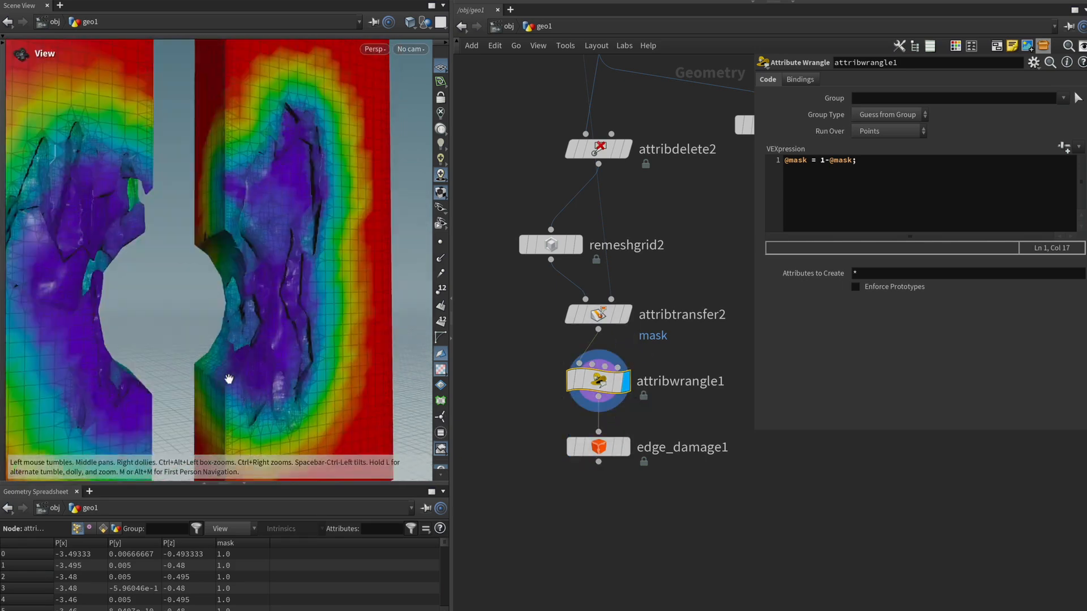
mouse_move(215, 382)
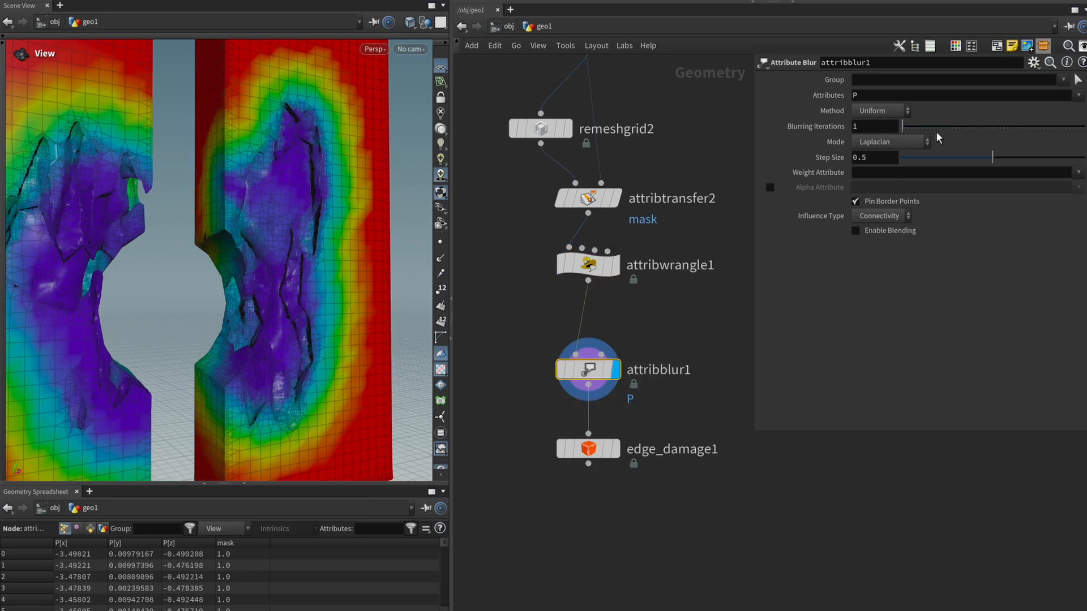
- Set Attribute Adjust Float to multiply the mask attribute by 2.06
text(mask)
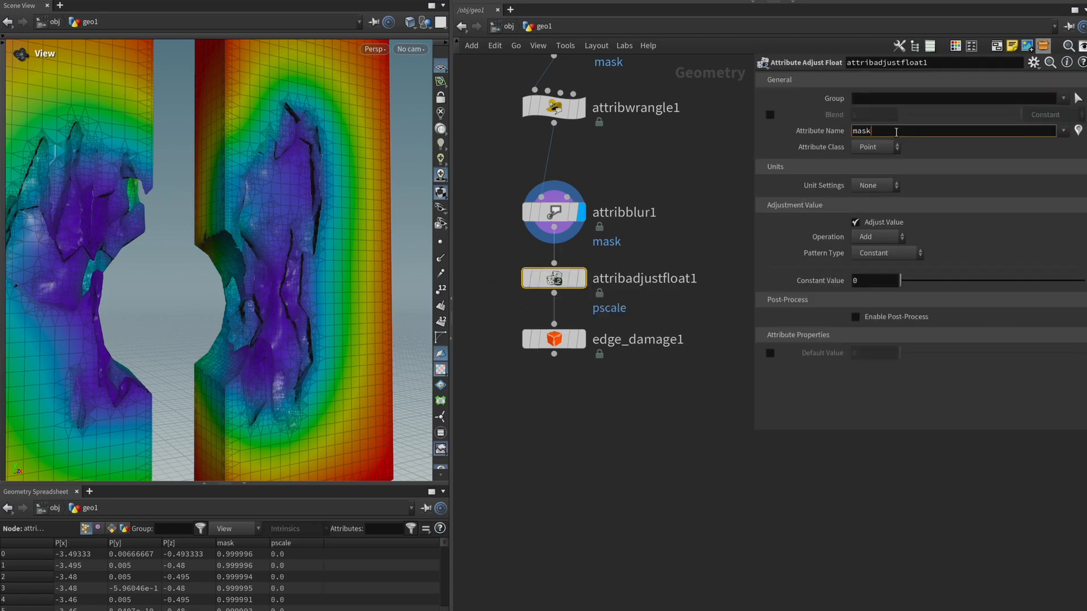
key(Return)
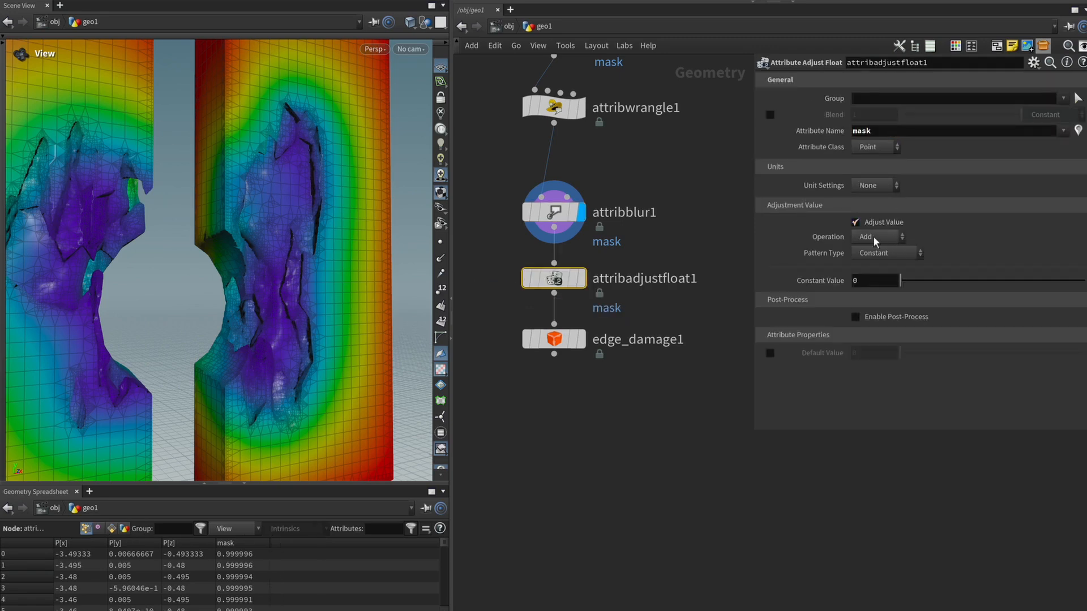
click(875, 236)
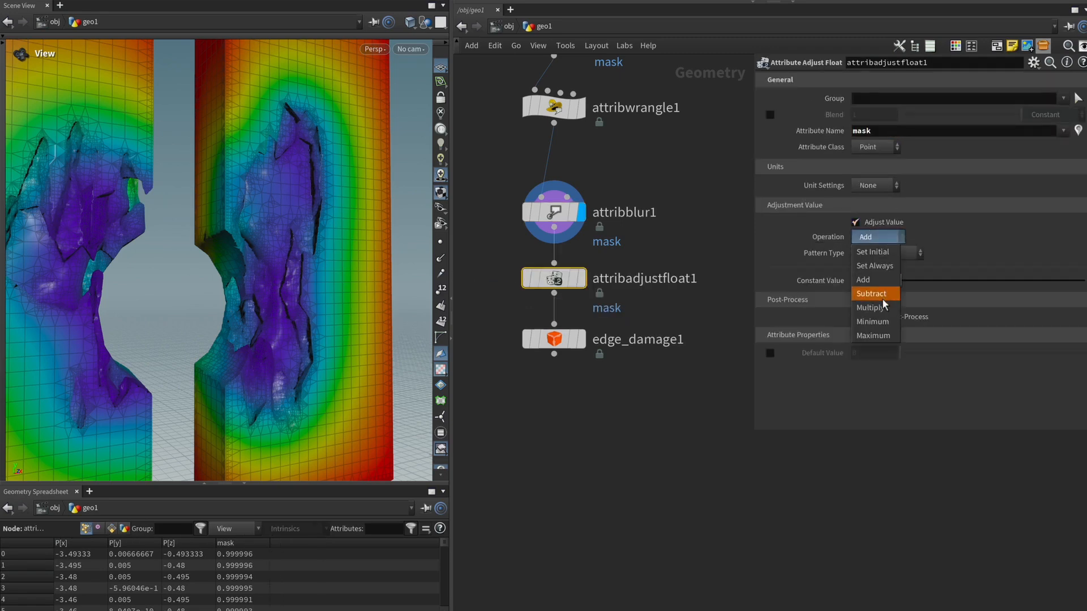
click(869, 308)
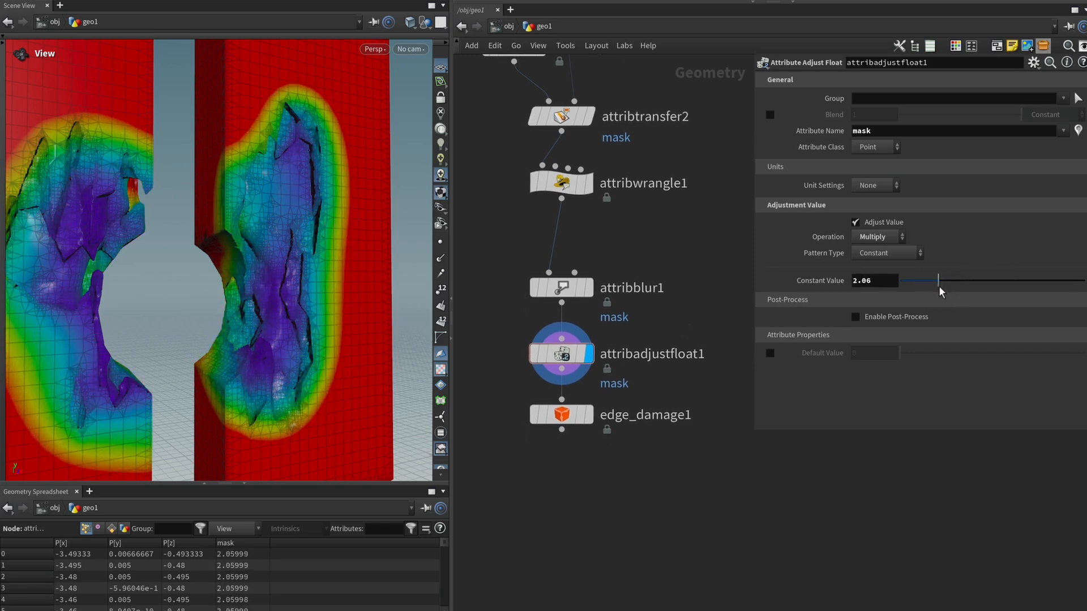
mouse_move(941, 290)
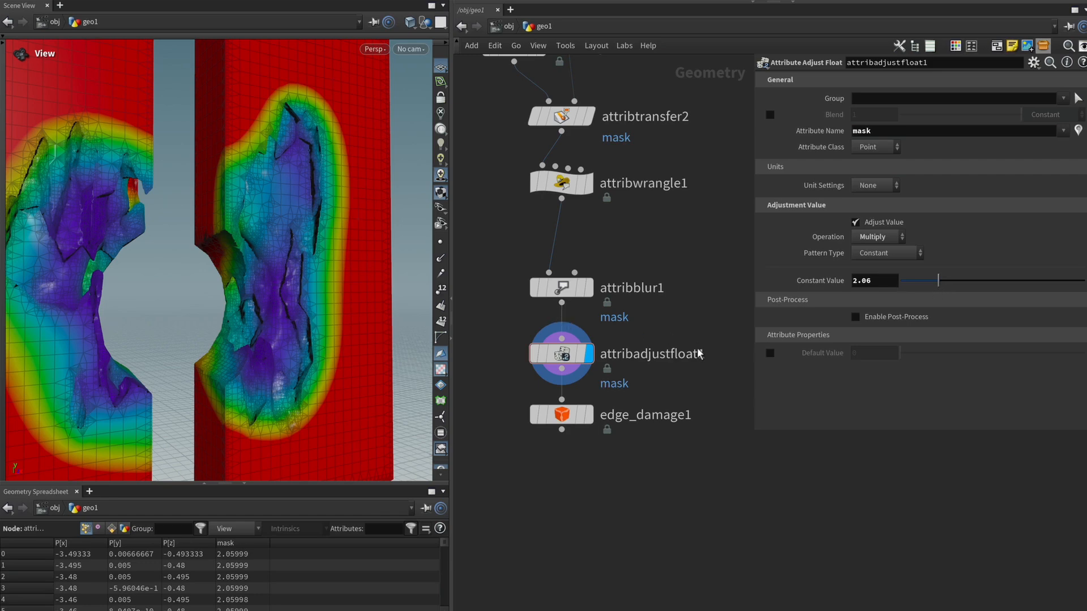
mouse_move(607, 330)
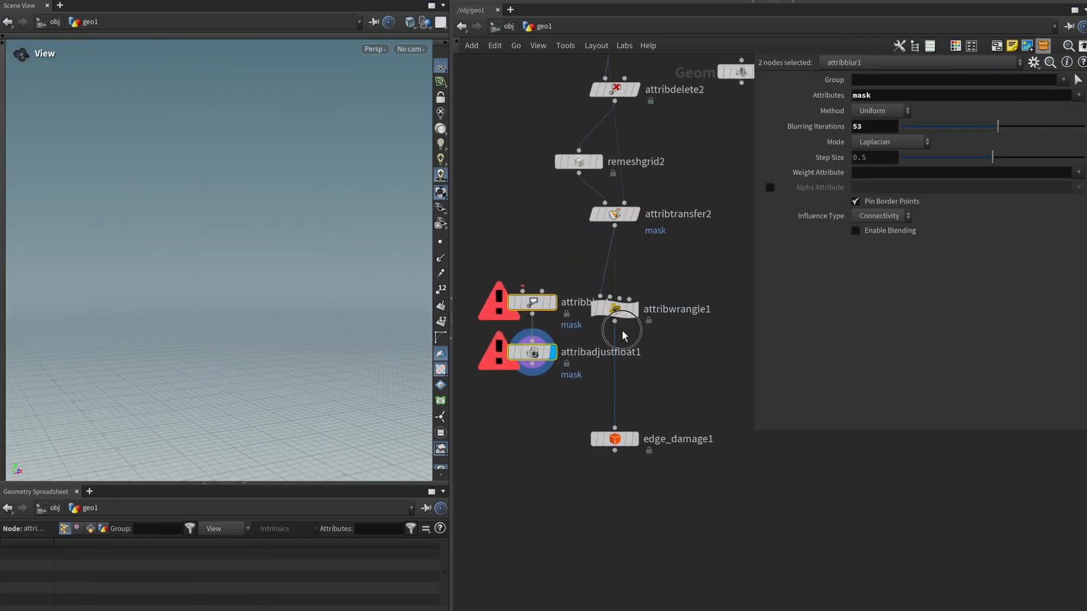
- Rewire the blur and adjust nodes ahead of attribwrangle1 and display the inverted mask
click(610, 333)
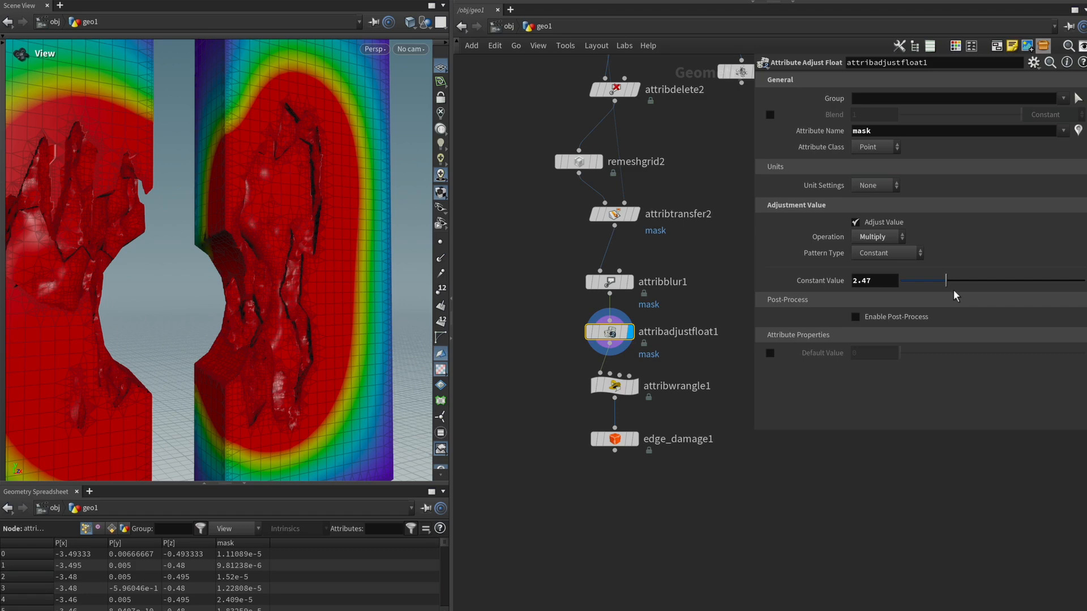
mouse_move(756, 173)
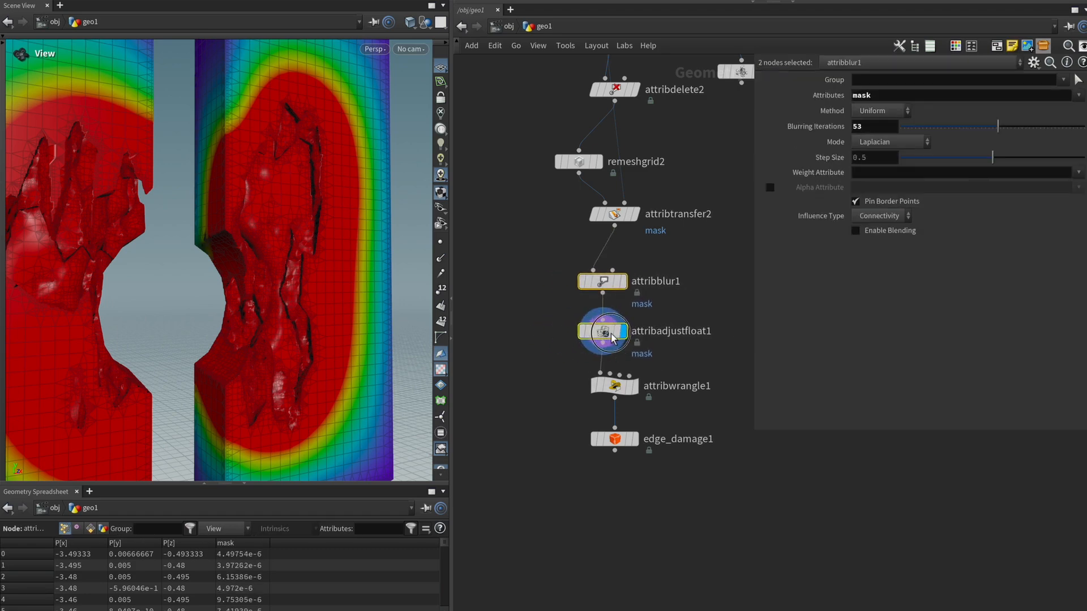
click(613, 386)
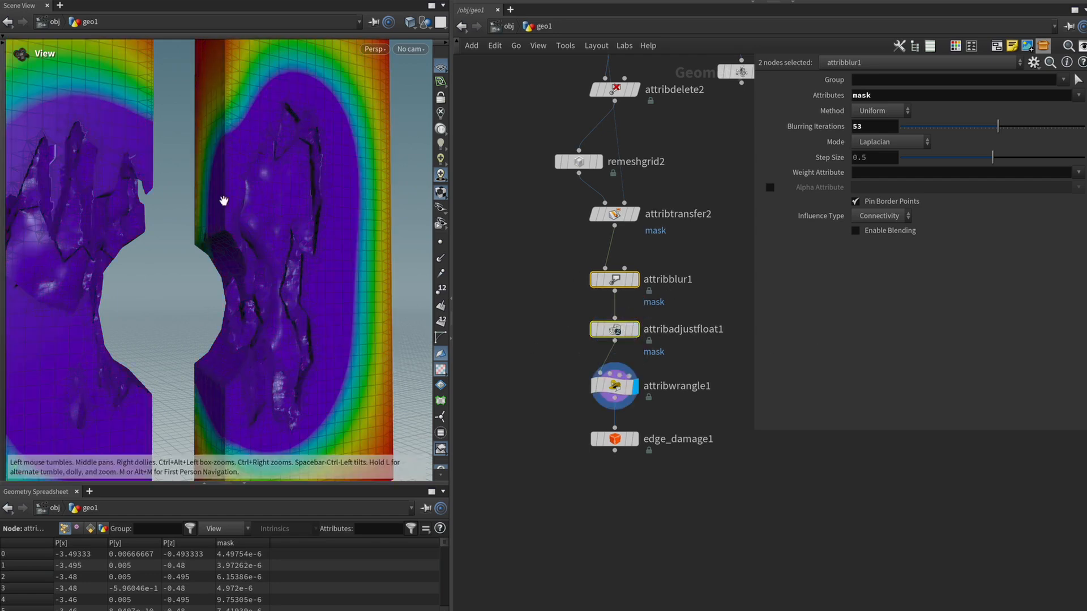
mouse_move(217, 360)
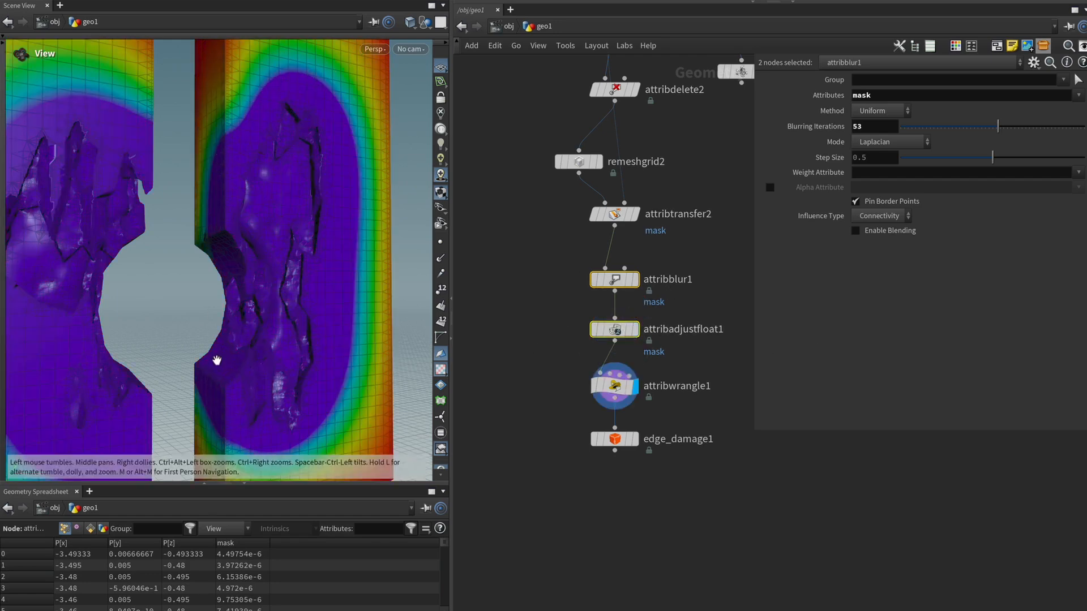
click(614, 439)
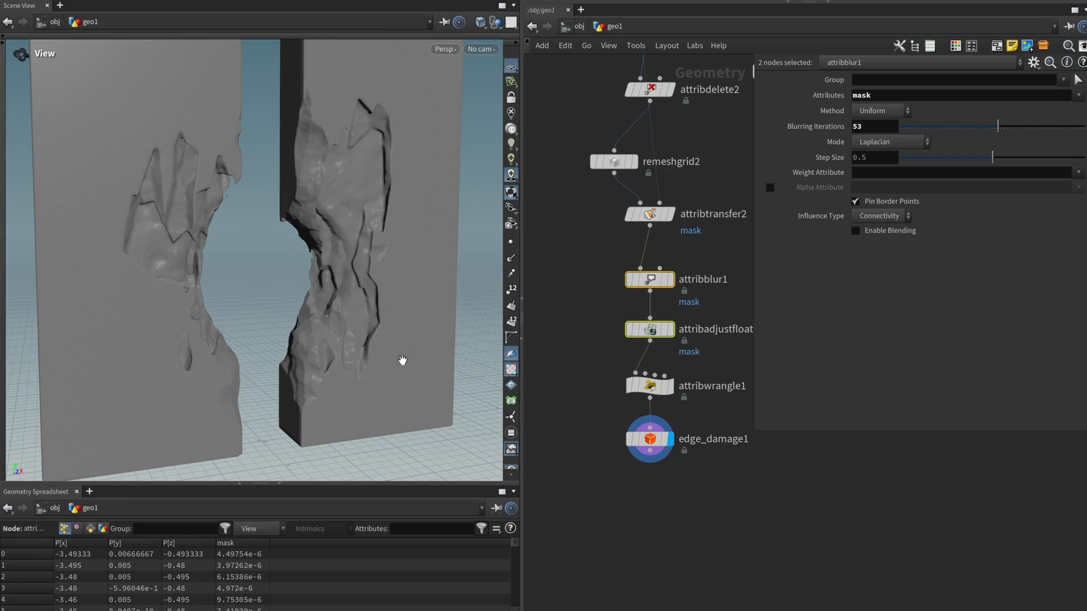
mouse_move(315, 334)
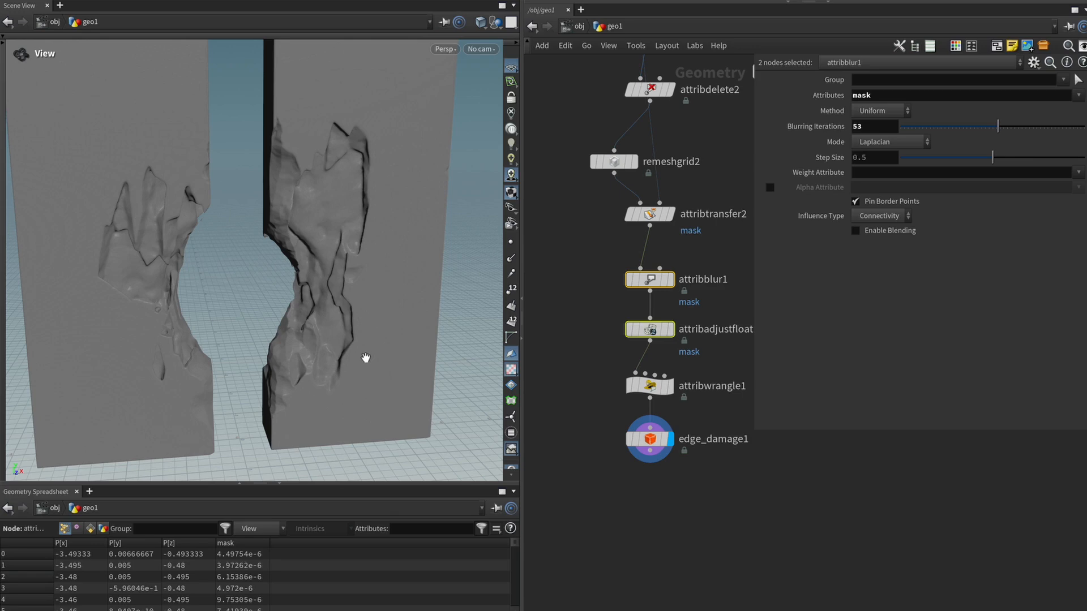
mouse_move(339, 398)
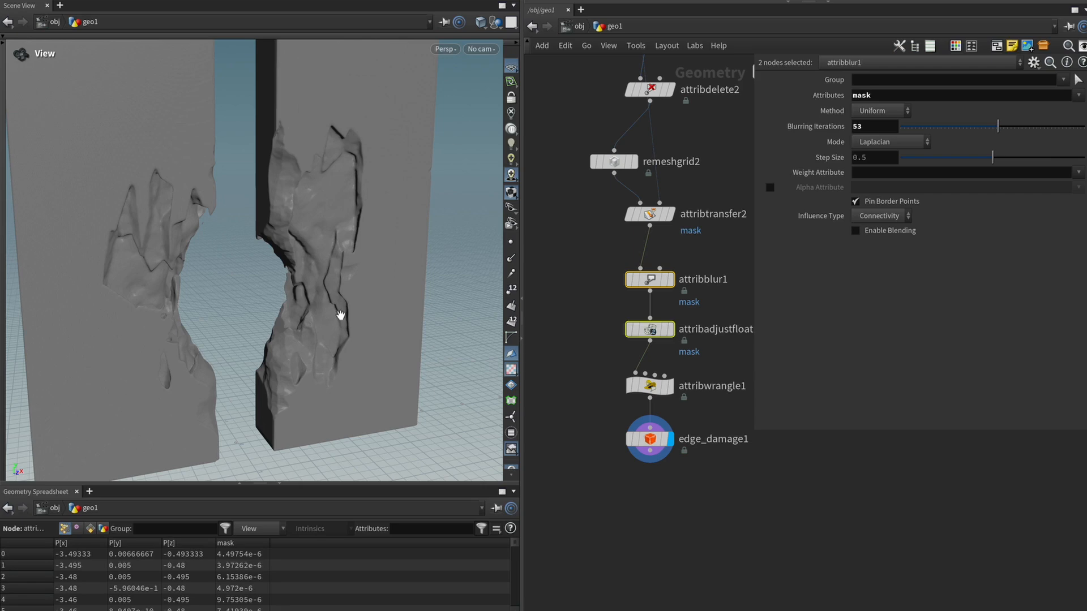
mouse_move(306, 223)
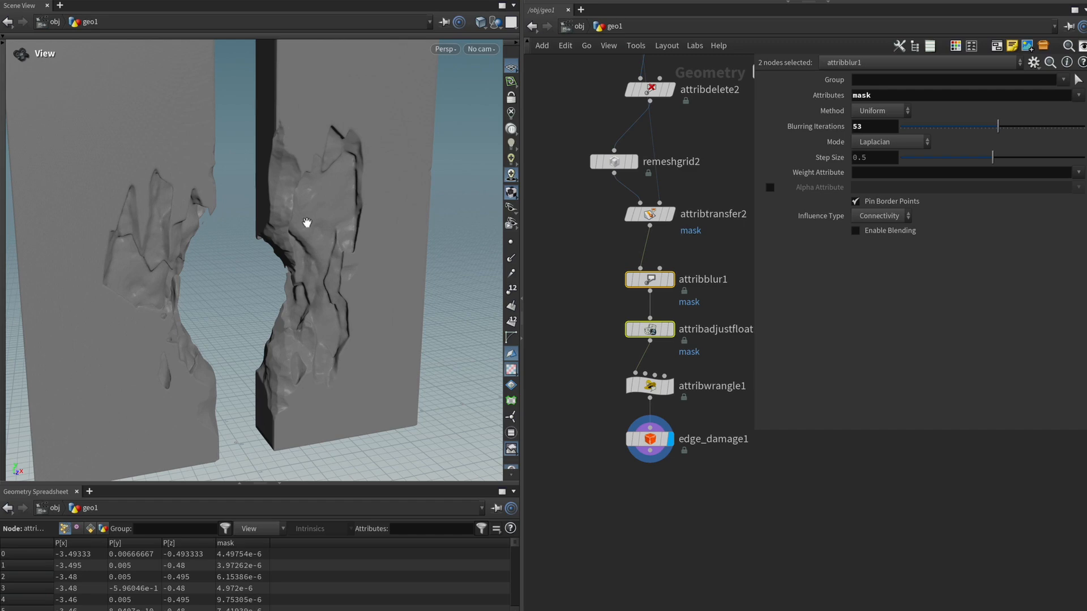
mouse_move(310, 251)
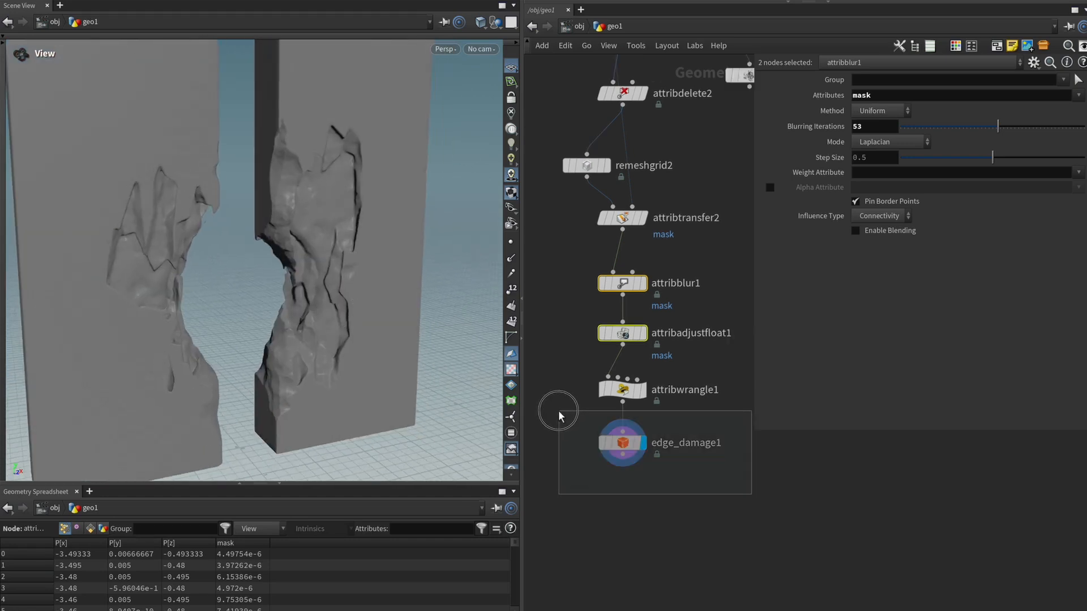
- Set edge_damage1's Voxel Size to 0.02
click(620, 442)
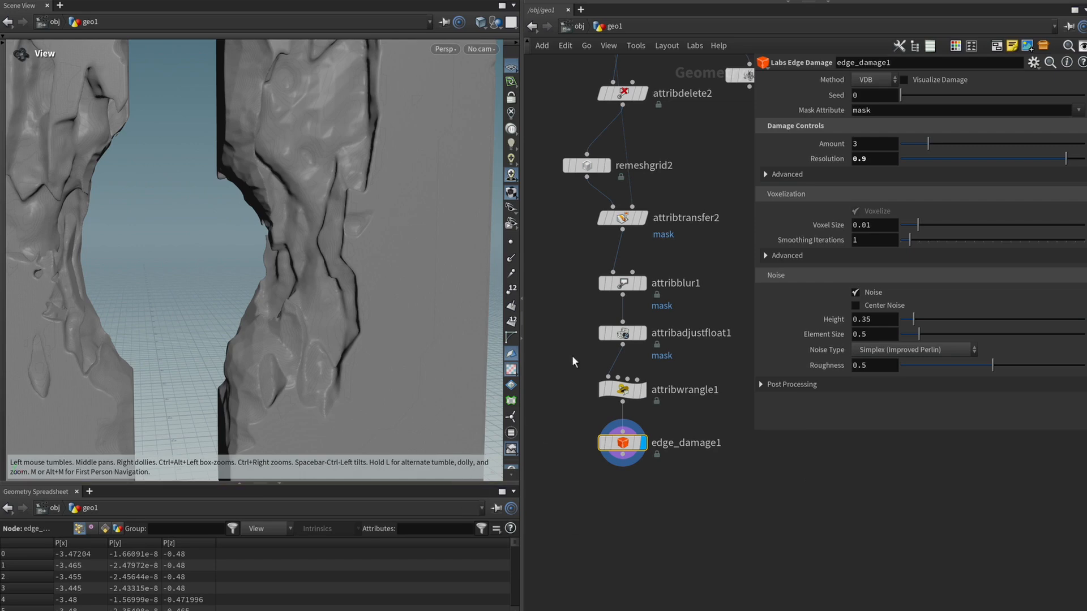
click(874, 227)
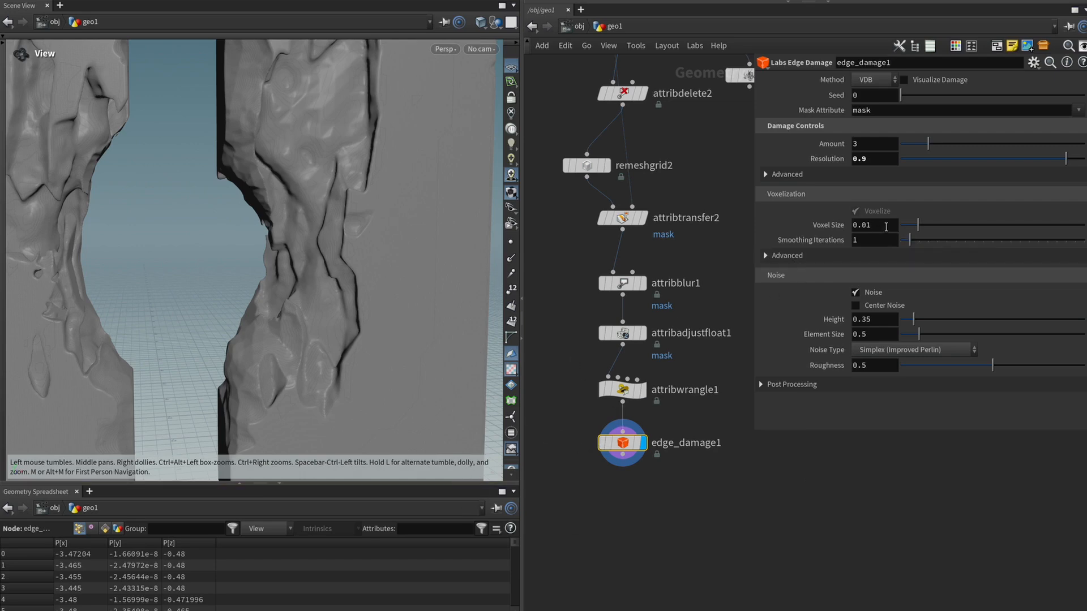
triple_click(874, 225)
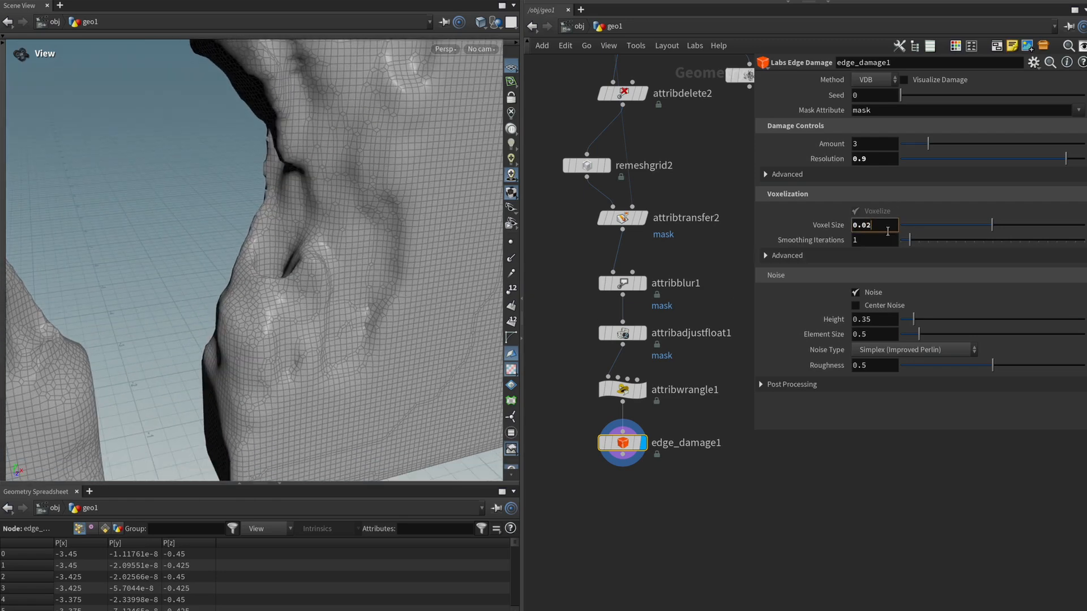
text(0.025)
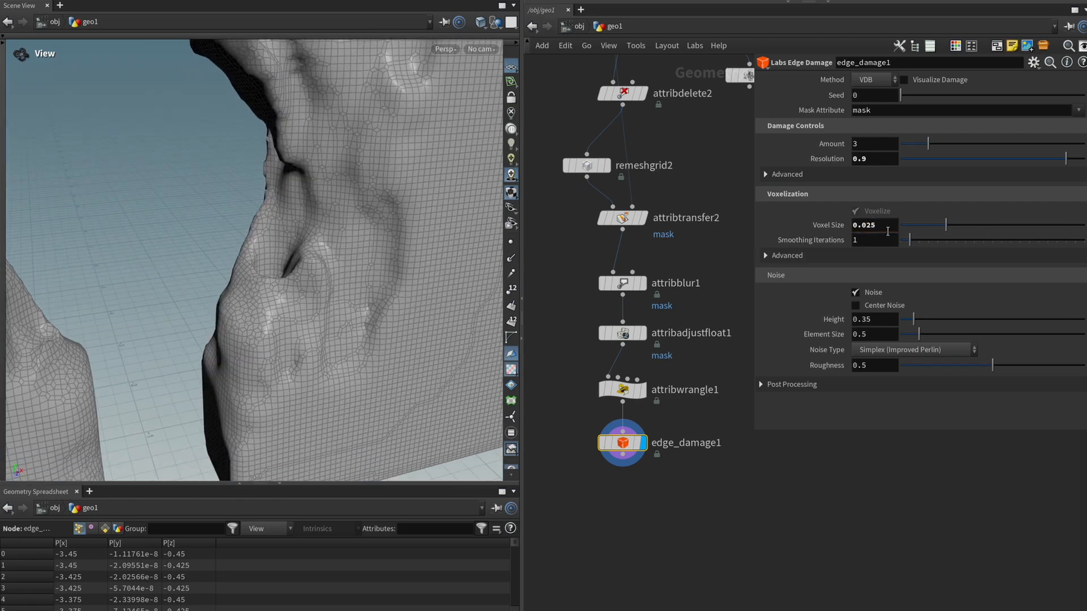
text(0.02)
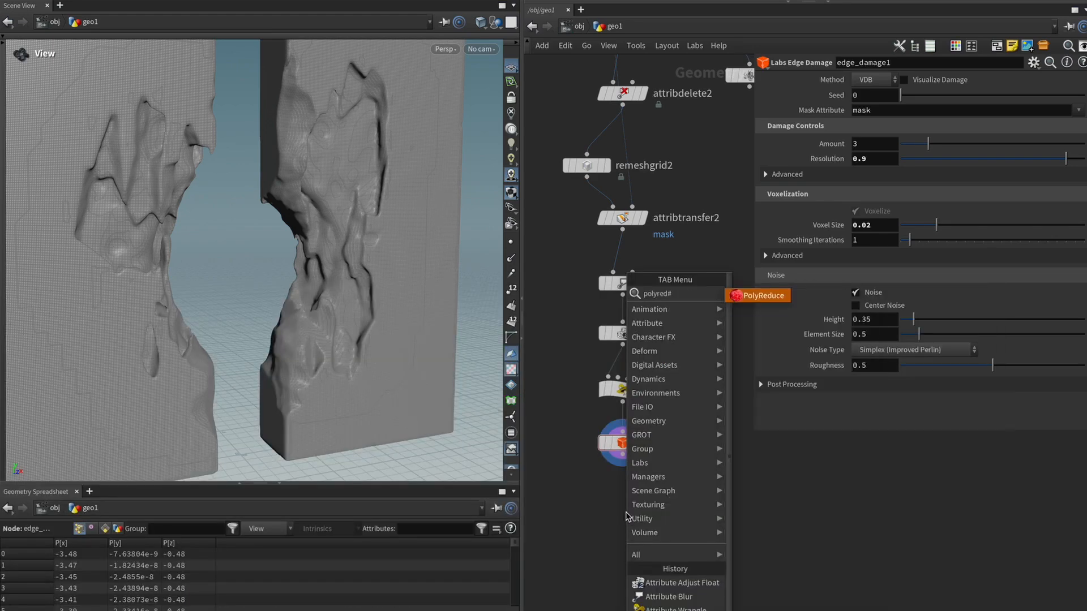
- Place polyreduce1 under edge_damage1 with Percent To Keep set to 10
click(757, 295)
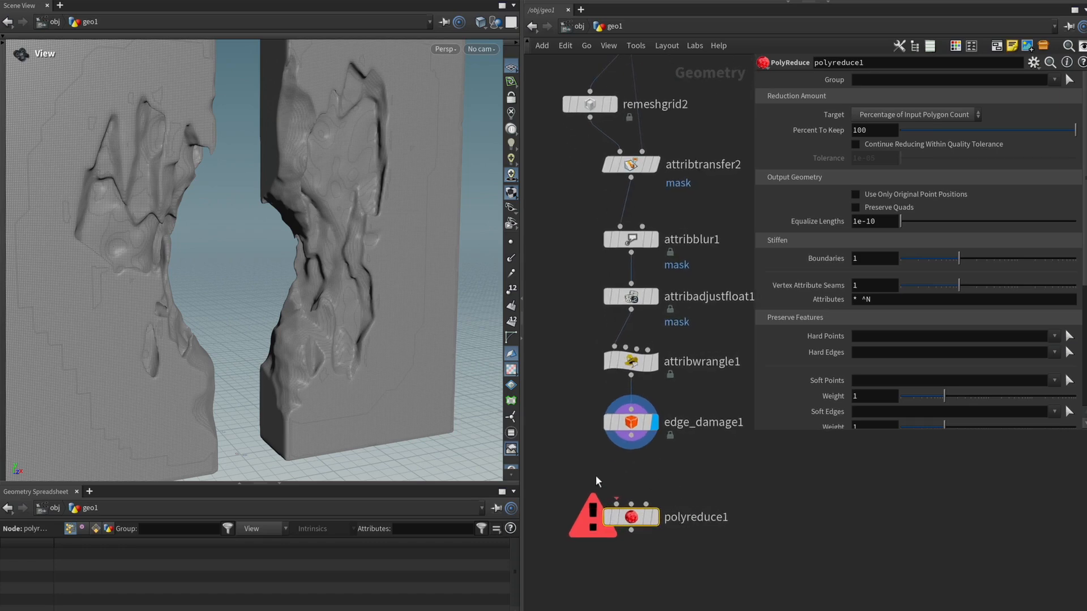
click(629, 516)
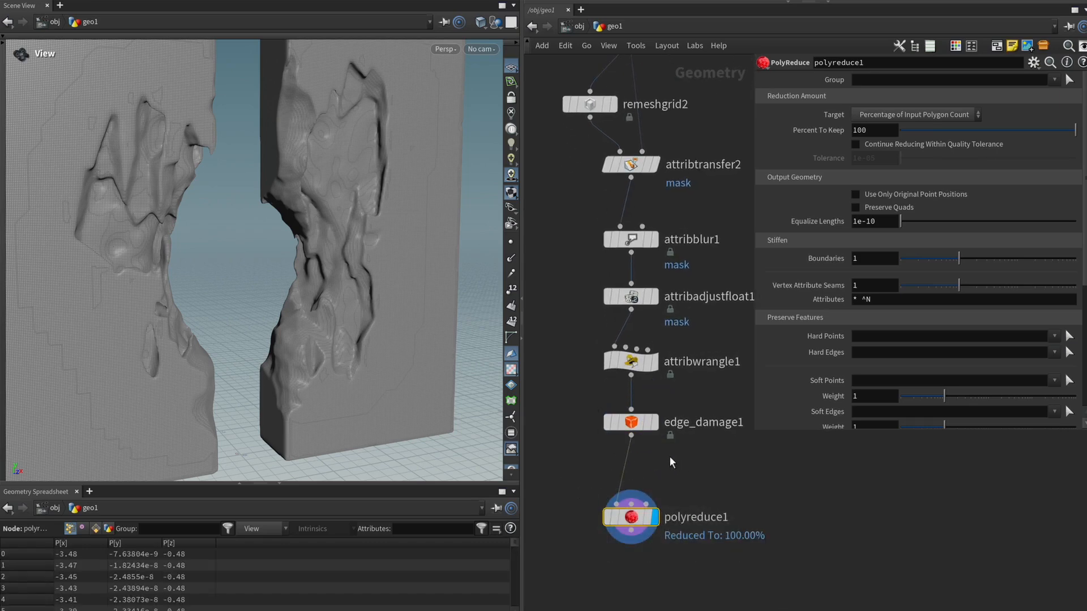
mouse_move(402, 413)
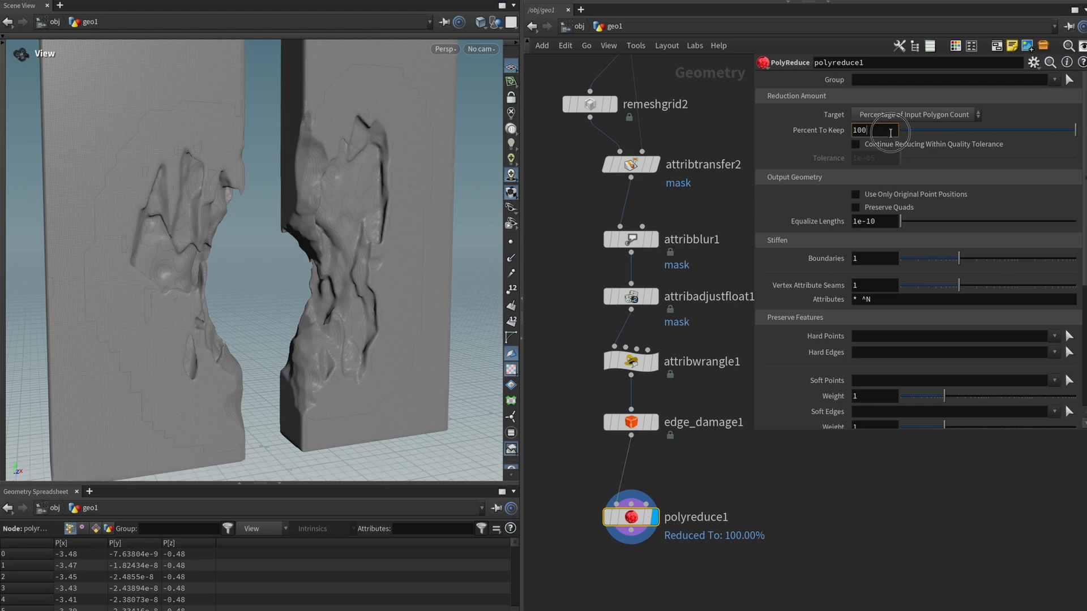
triple_click(859, 130)
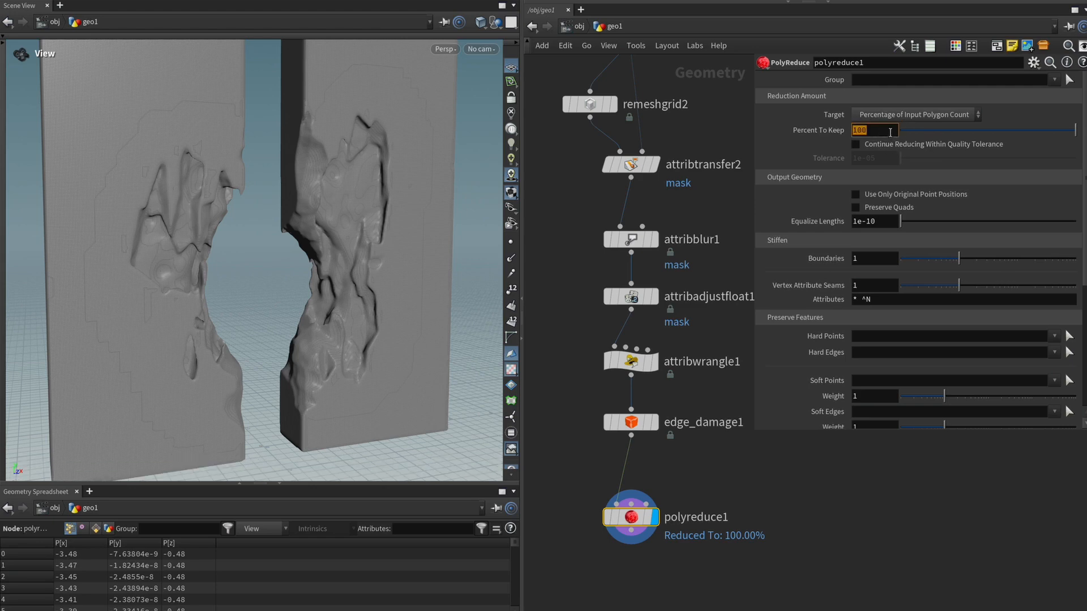
text(10)
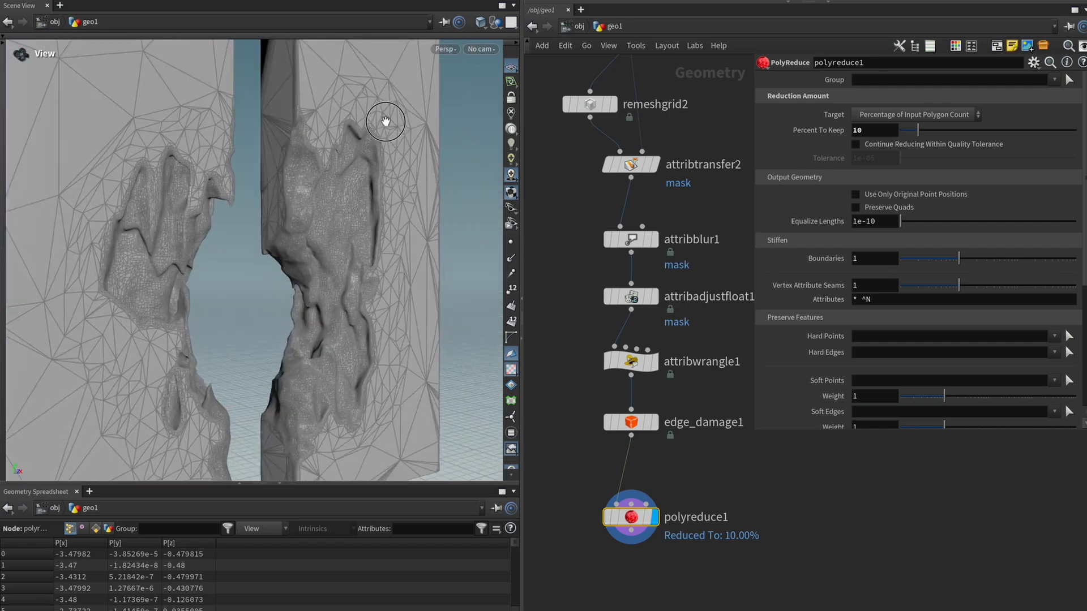
- Change polyreduce1's Equalize Lengths from 1e-10 to 1e-5 and inspect the reduced mesh
drag(386, 123, 367, 132)
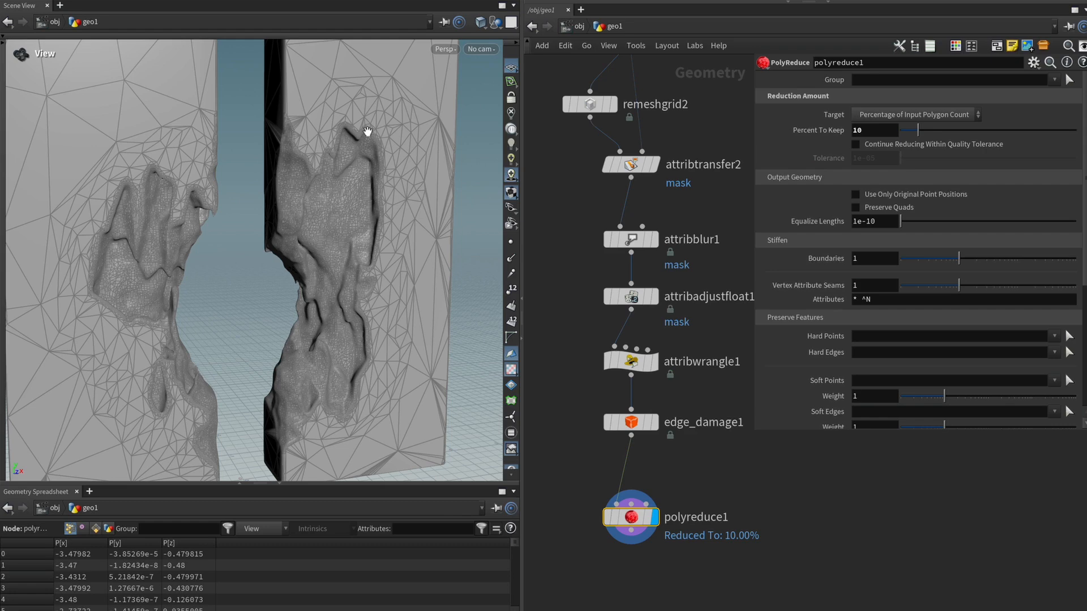
mouse_move(358, 229)
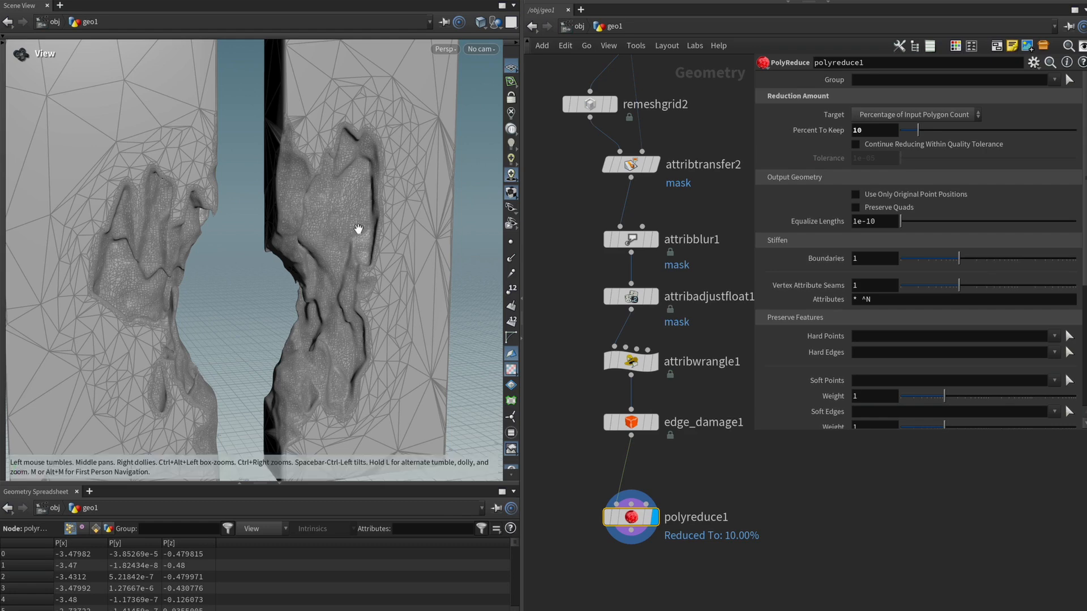
mouse_move(818, 220)
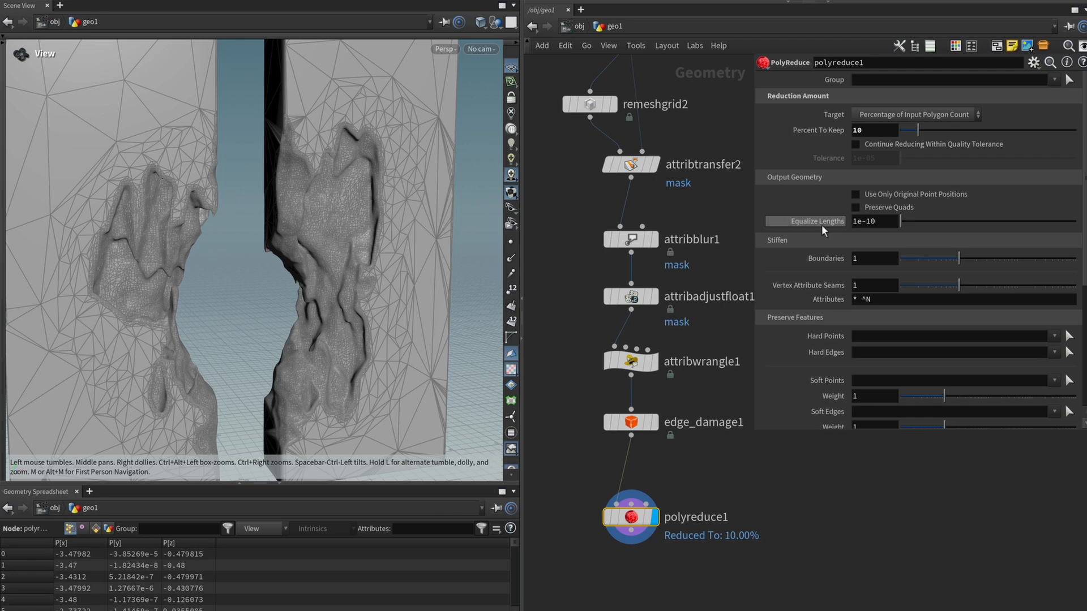
click(873, 221)
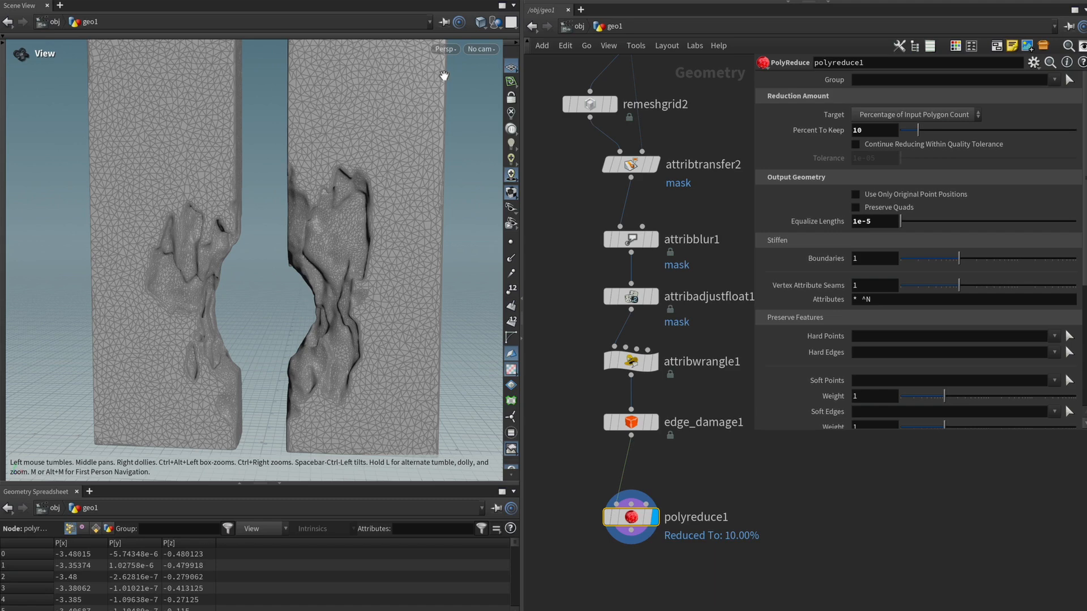
mouse_move(435, 93)
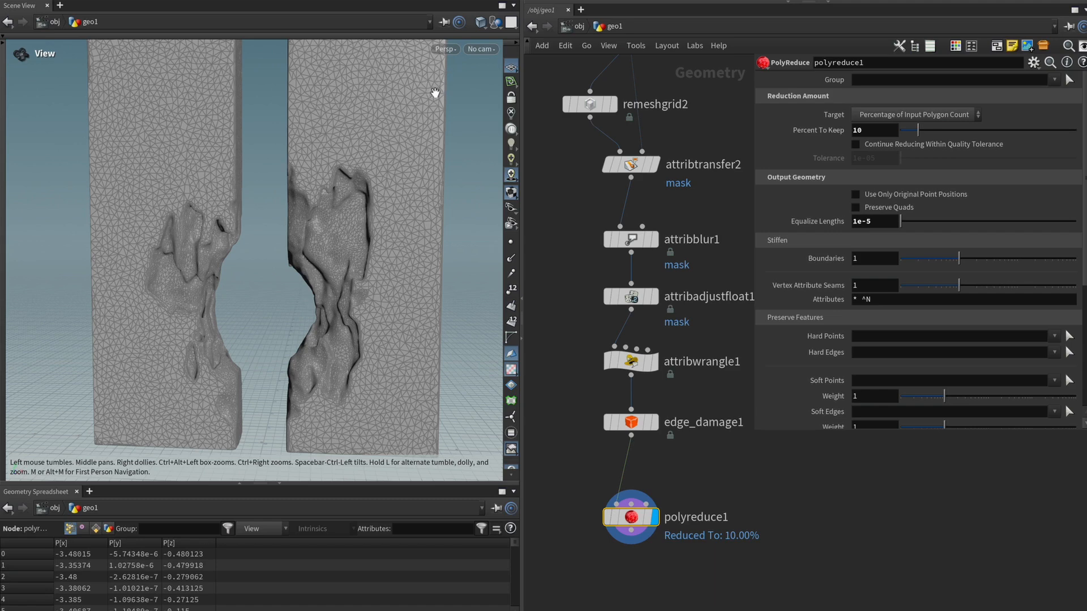
scroll(down, 3)
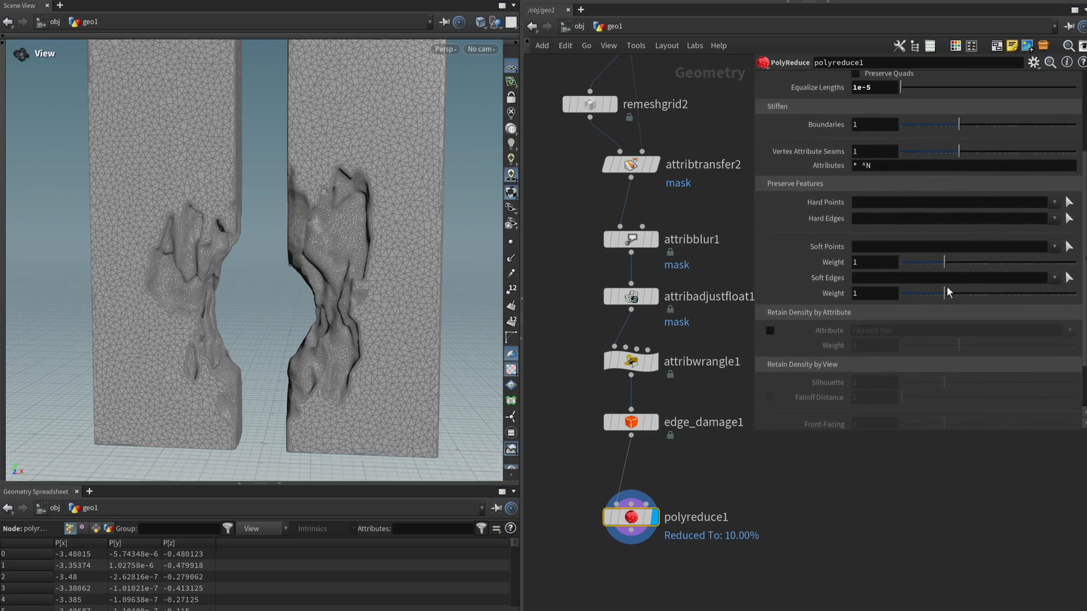
mouse_move(824, 321)
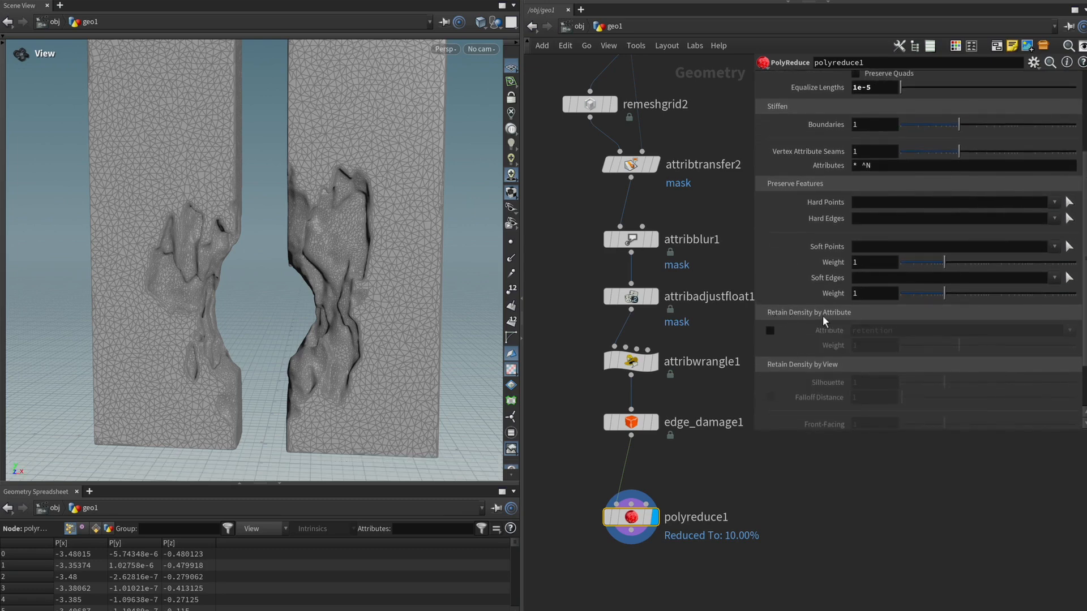
mouse_move(595, 346)
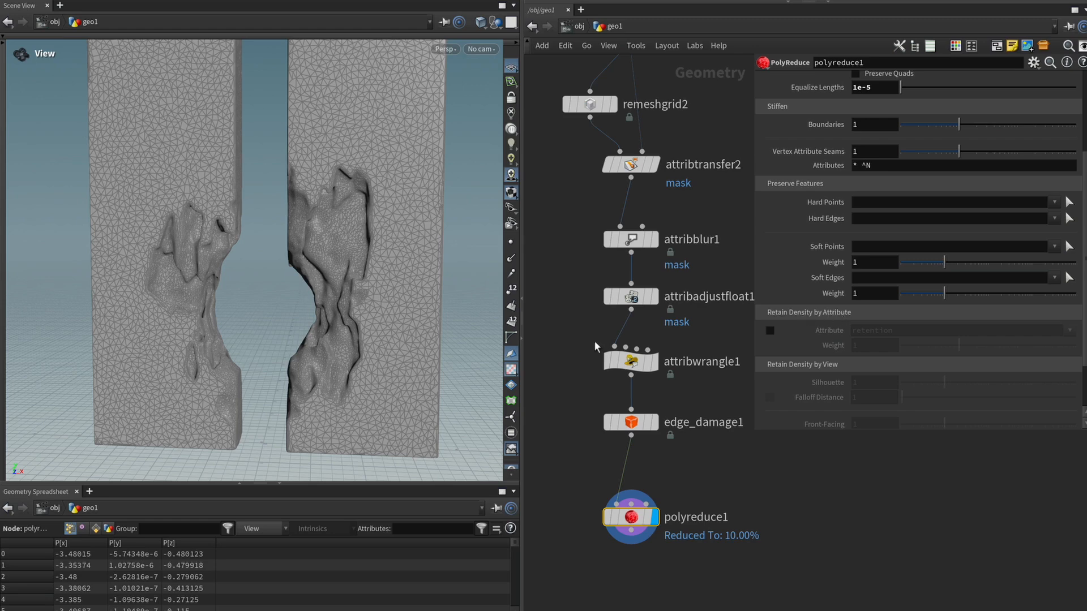
mouse_move(312, 414)
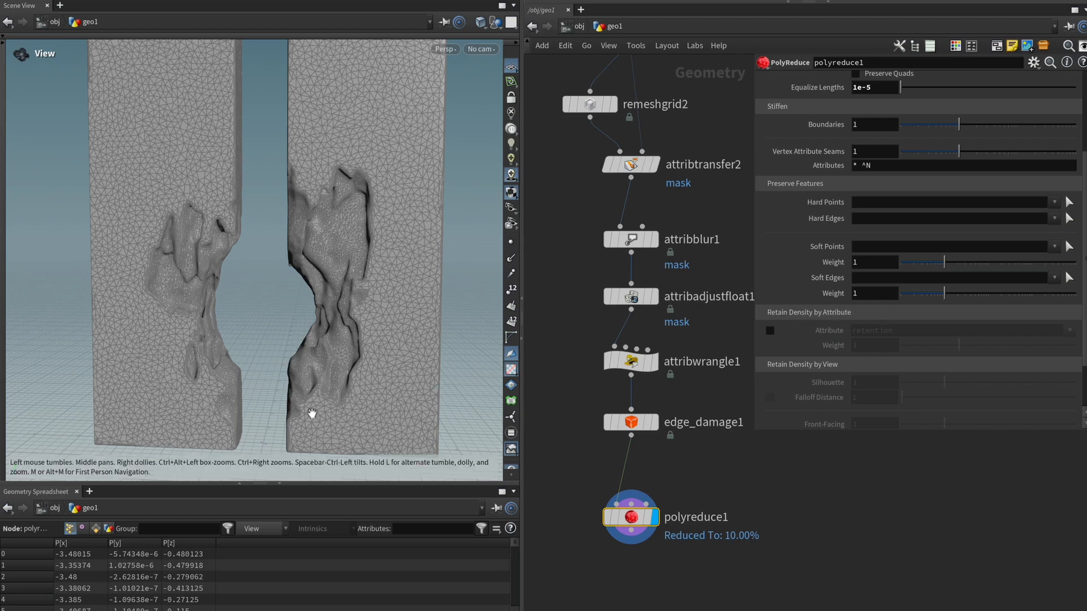
mouse_move(293, 152)
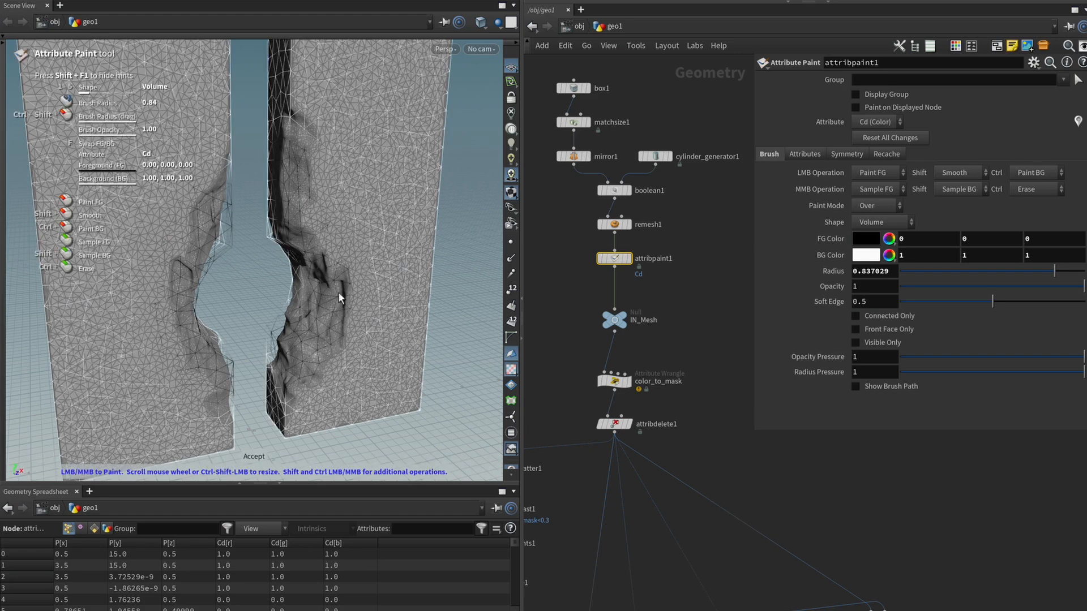
mouse_move(298, 263)
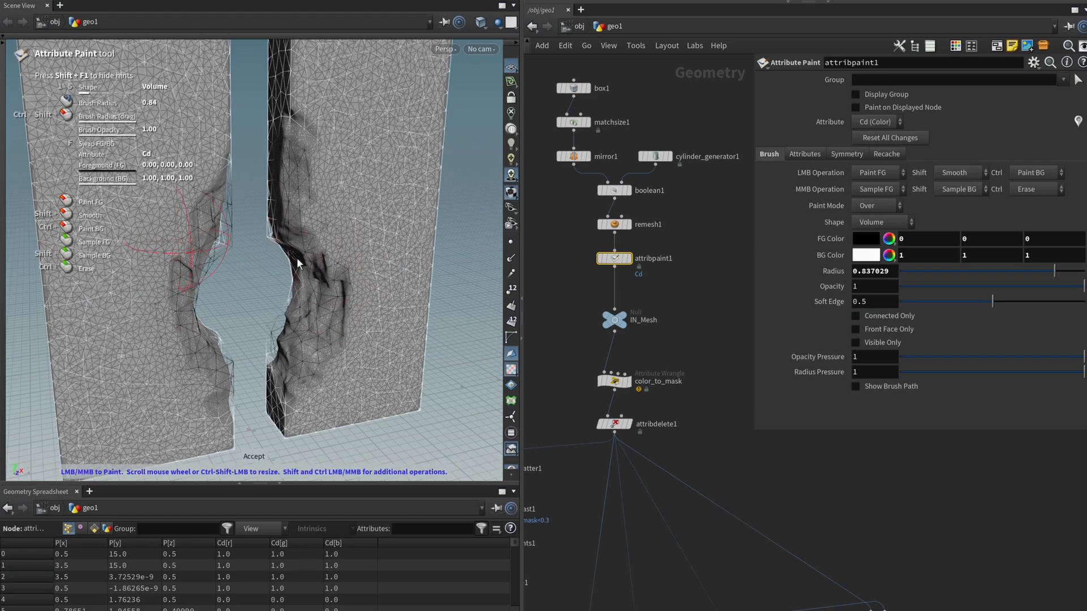
mouse_move(312, 266)
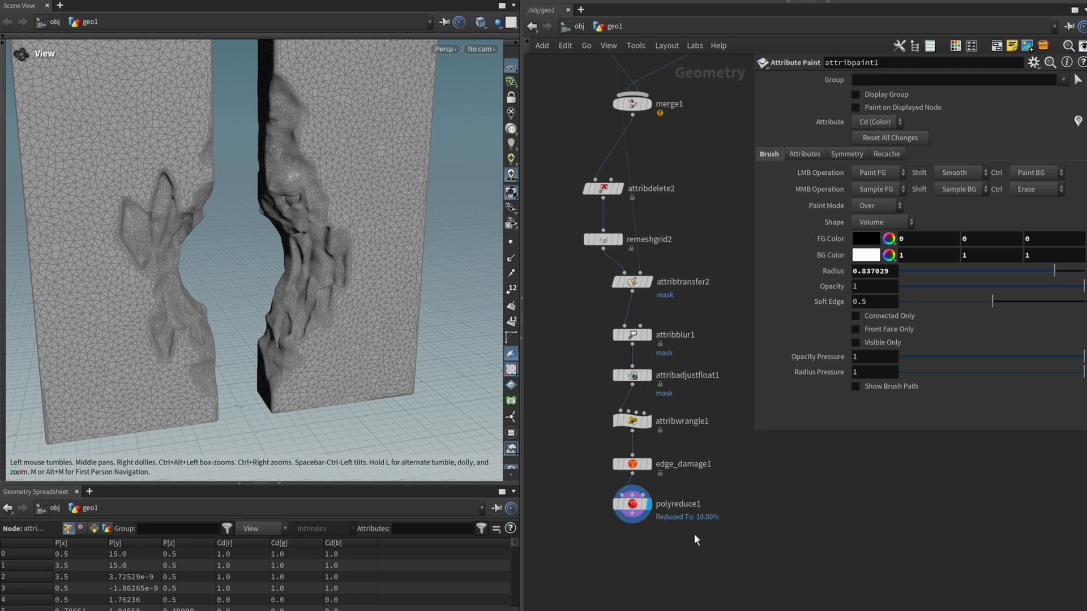
mouse_move(695, 540)
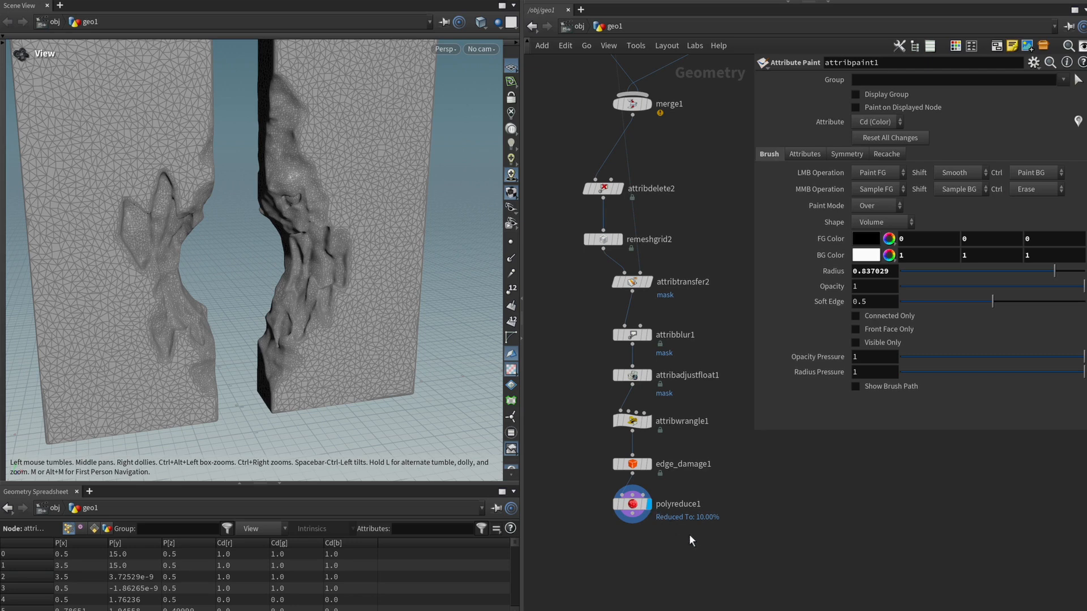
mouse_move(696, 540)
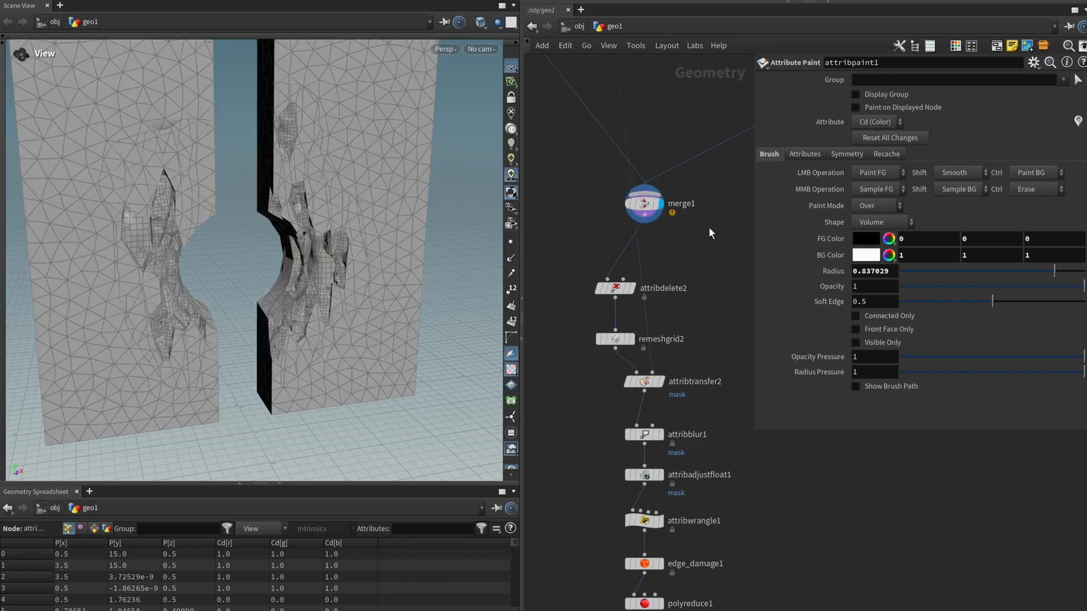
- Display merge1 and place a new Switch node in the network
click(645, 203)
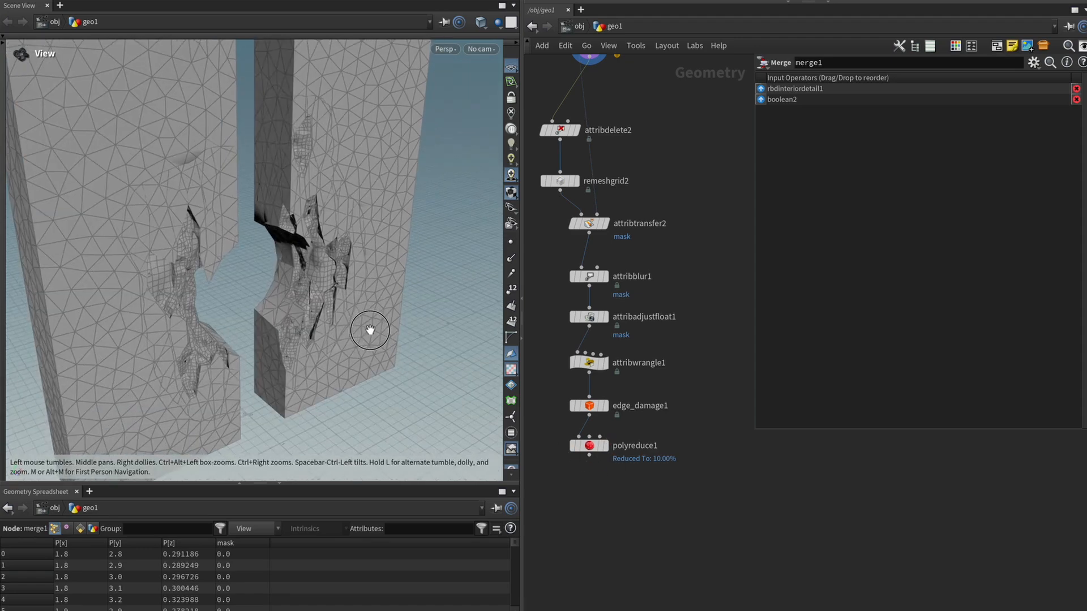
key(tab)
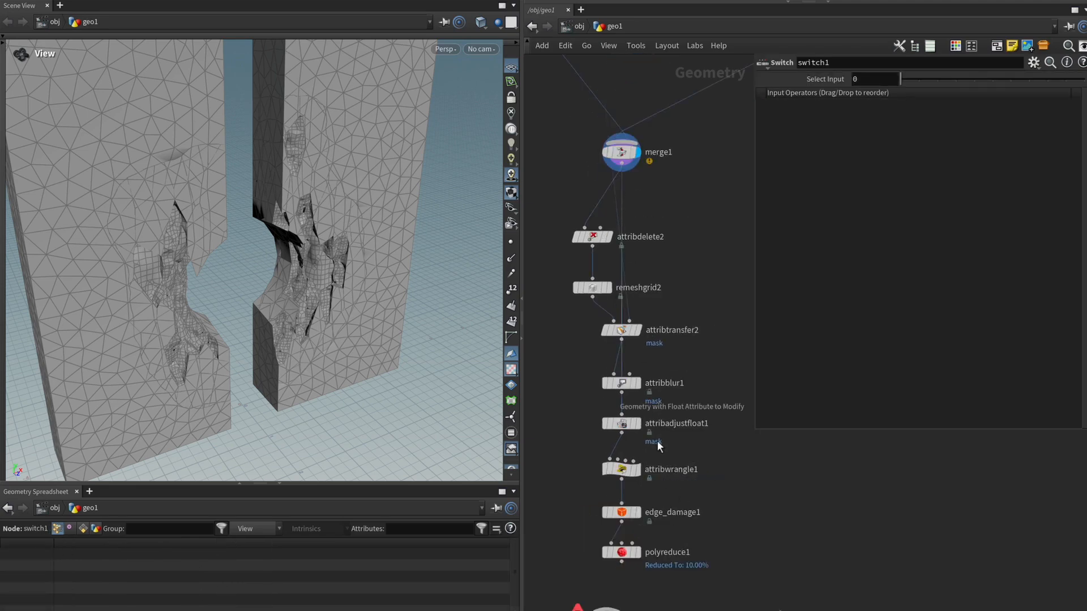
click(608, 407)
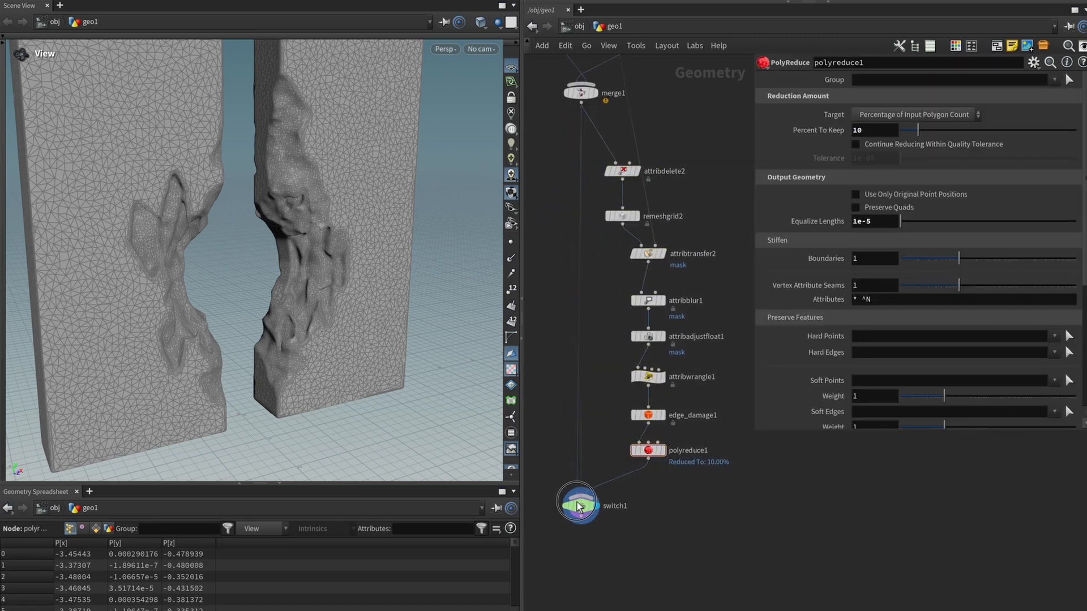
- Display switch1's output, then return to the merge1 preview geometry
click(581, 500)
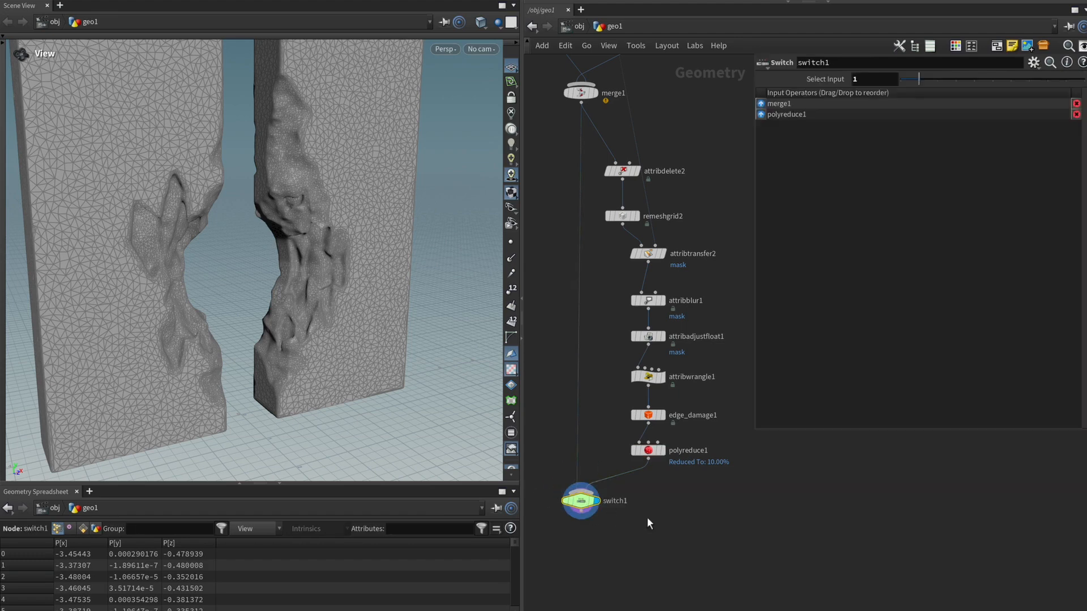
mouse_move(703, 374)
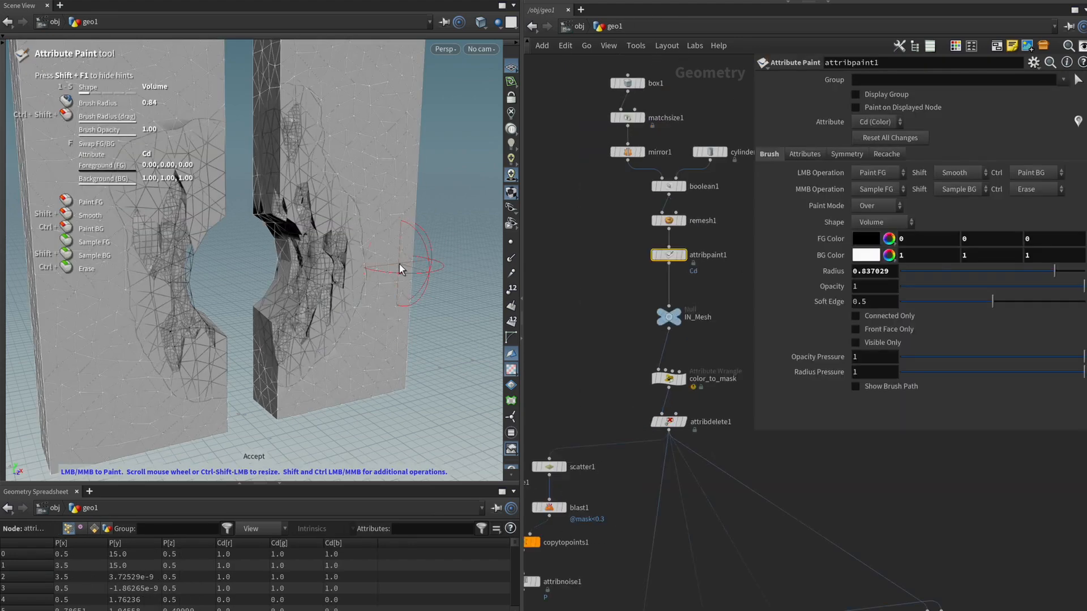
mouse_move(333, 353)
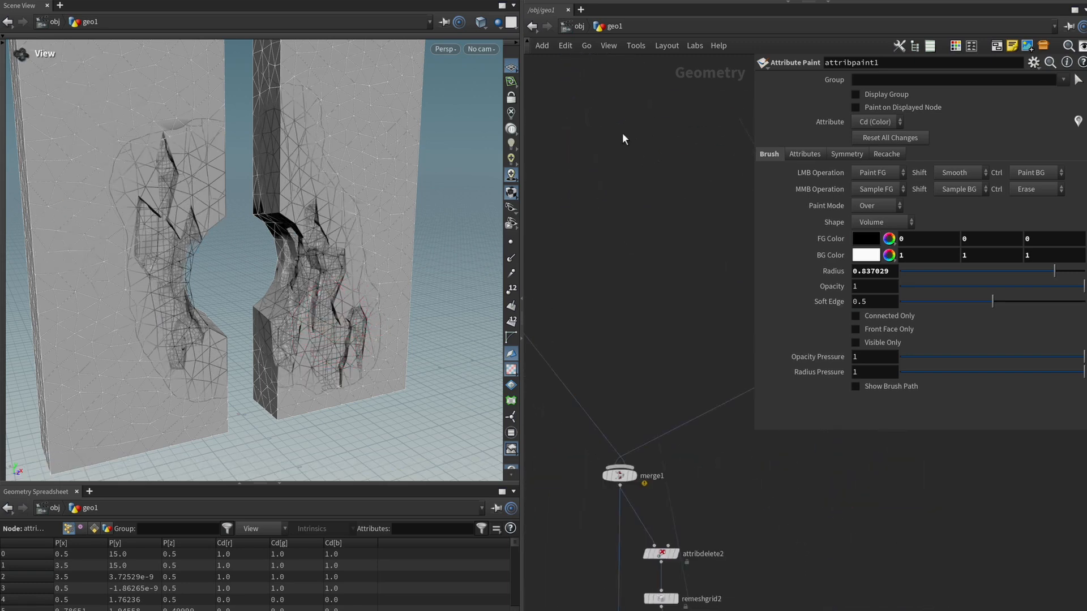
click(594, 588)
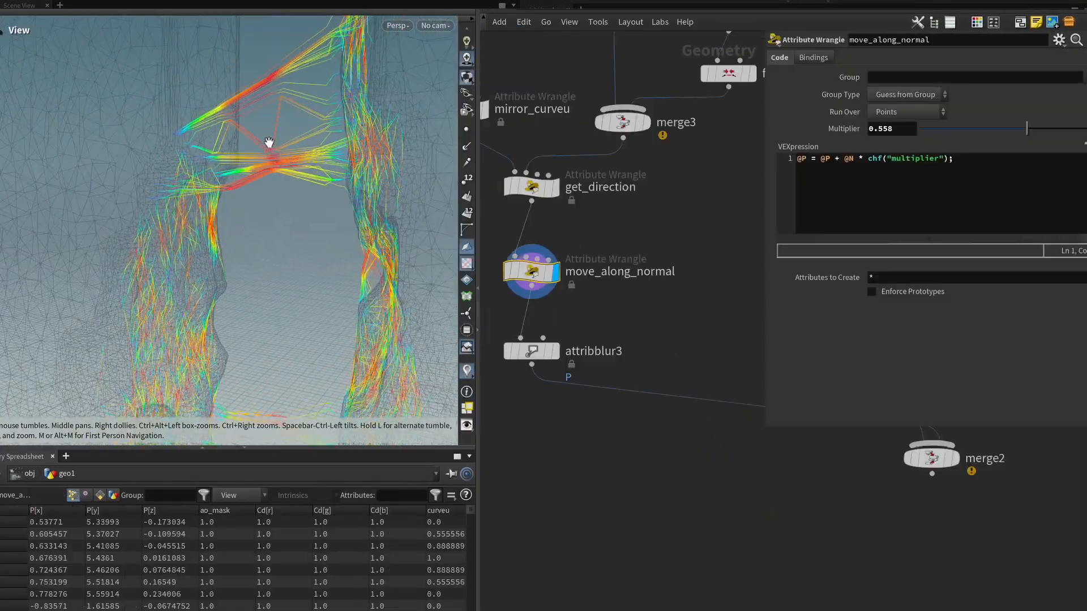
- Set the display flag on merge2, which combines switch1 and fuse2
click(930, 457)
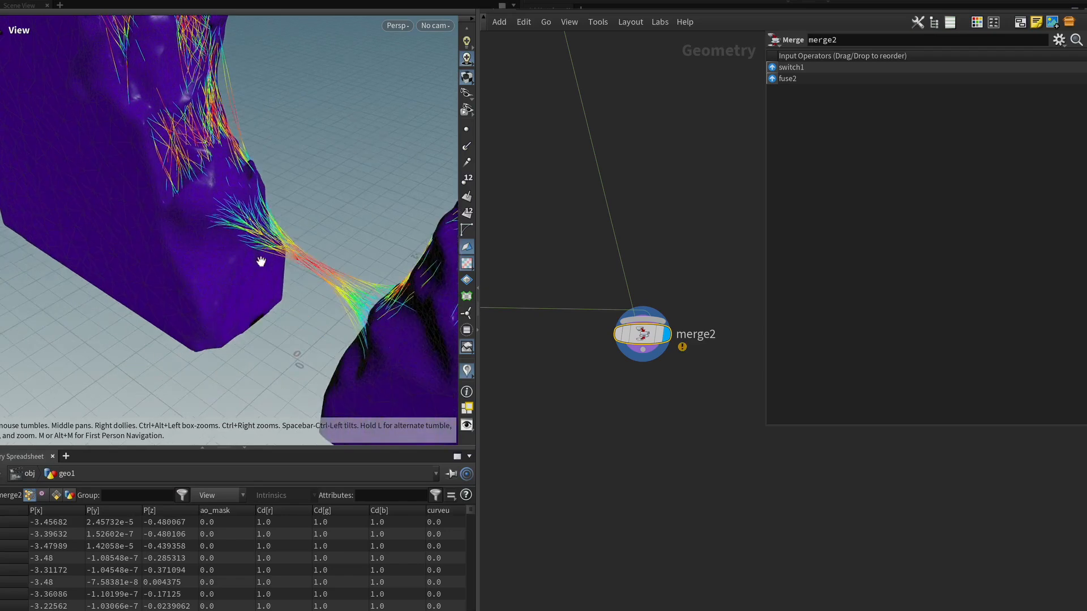